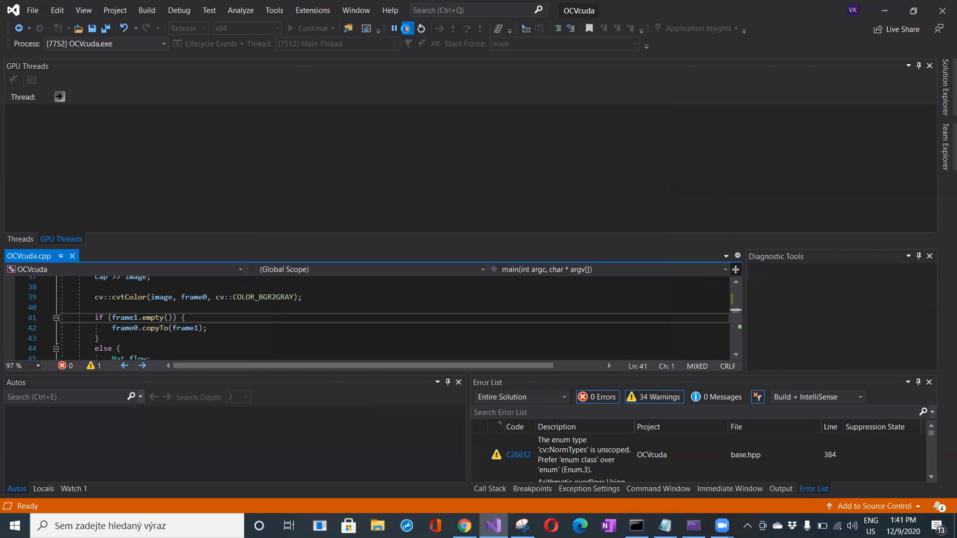
Stop the running OCVcuda debug session from the Debug toolbar.
click(420, 28)
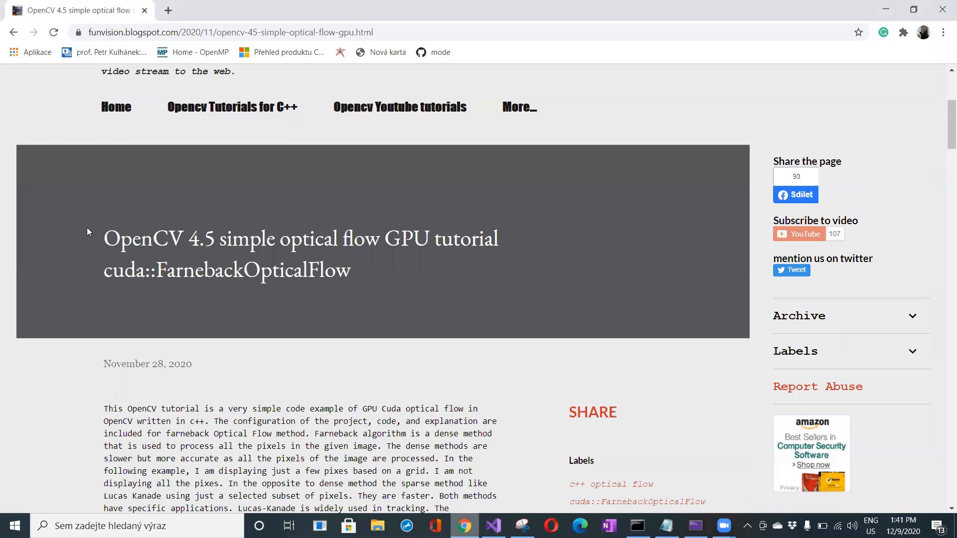
Select the post title and read down through prerequisites, CUDA configuration and the FarnebackOpticalFlow explanation.
drag(104, 239, 351, 272)
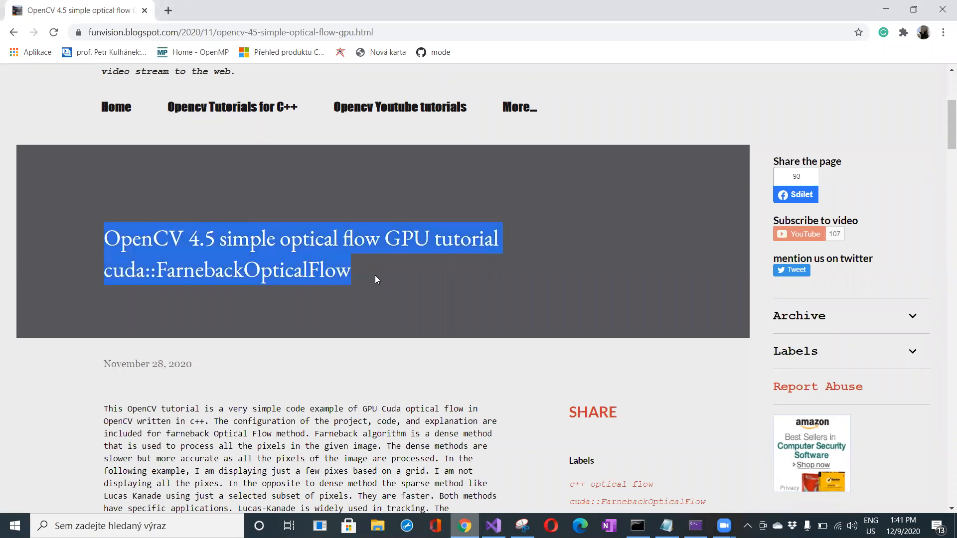
mouse_move(339, 305)
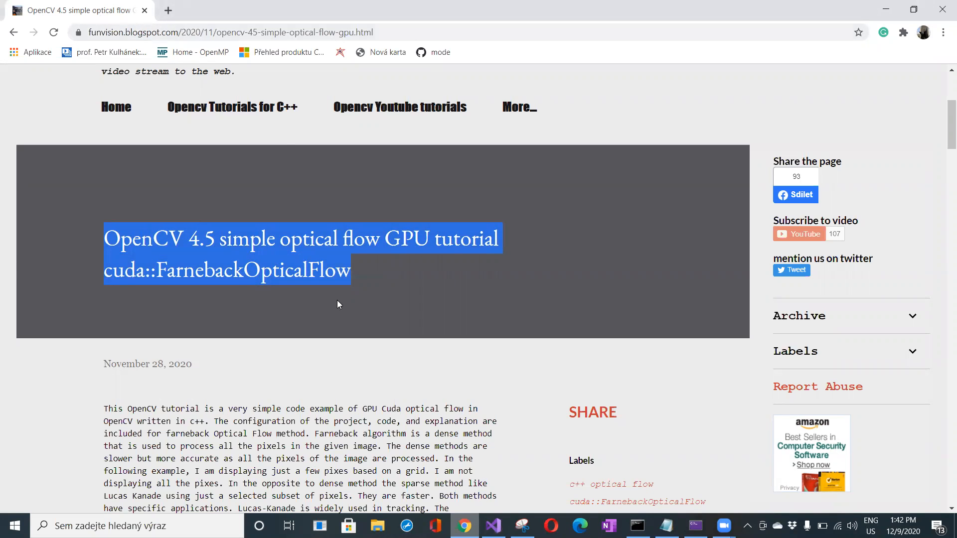
scroll(down, 3)
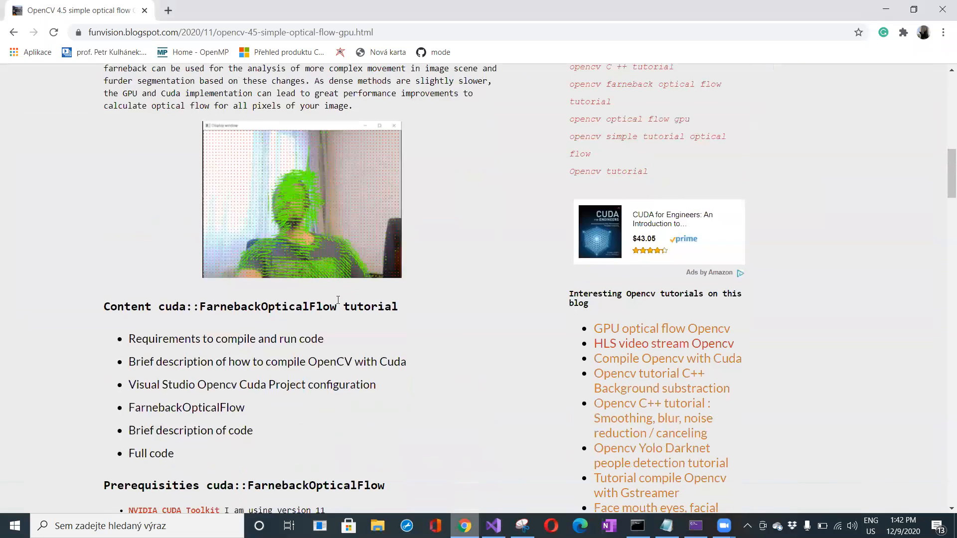
scroll(down, 3)
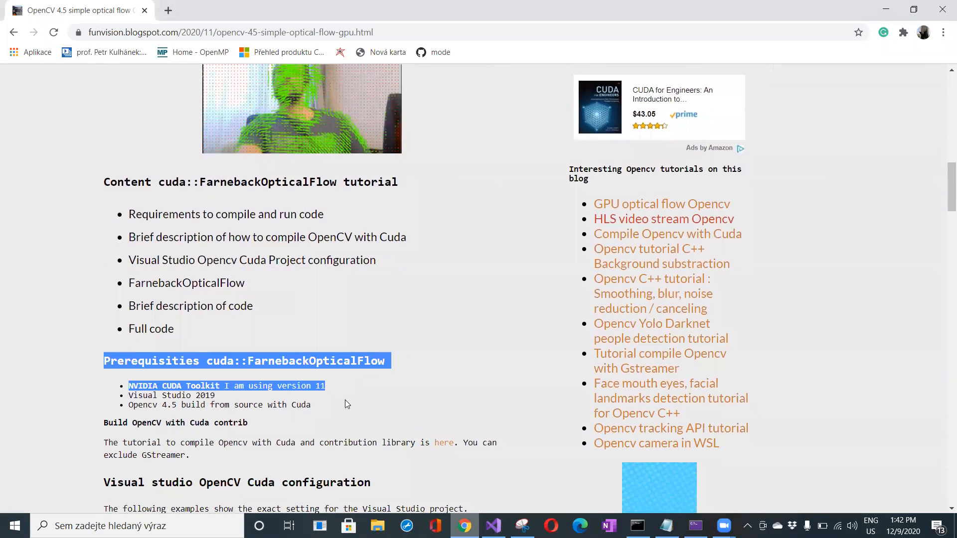
scroll(down, 3)
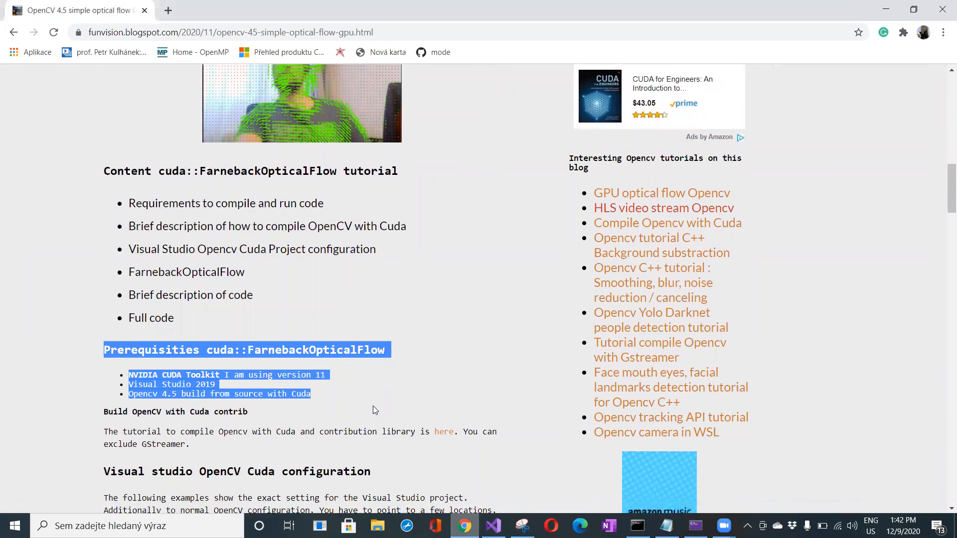
scroll(down, 3)
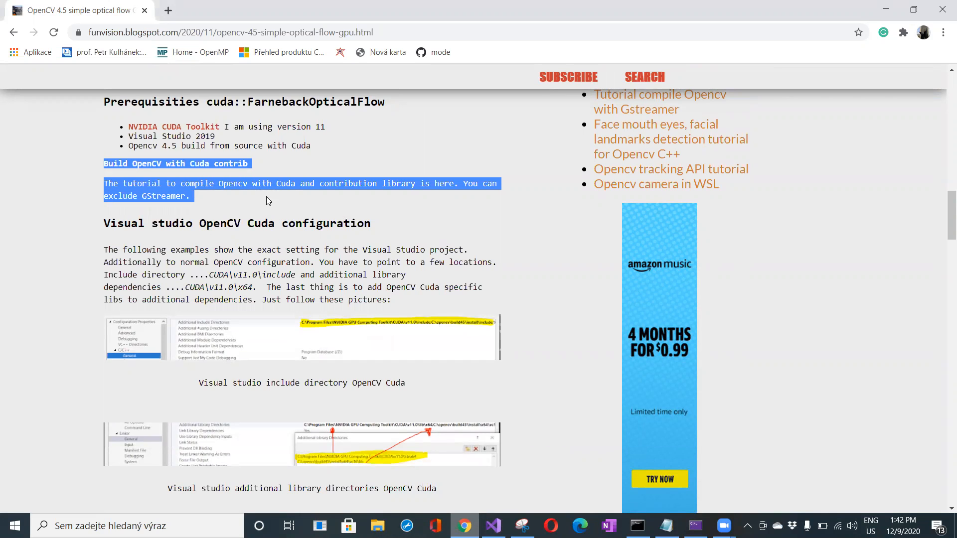
scroll(down, 3)
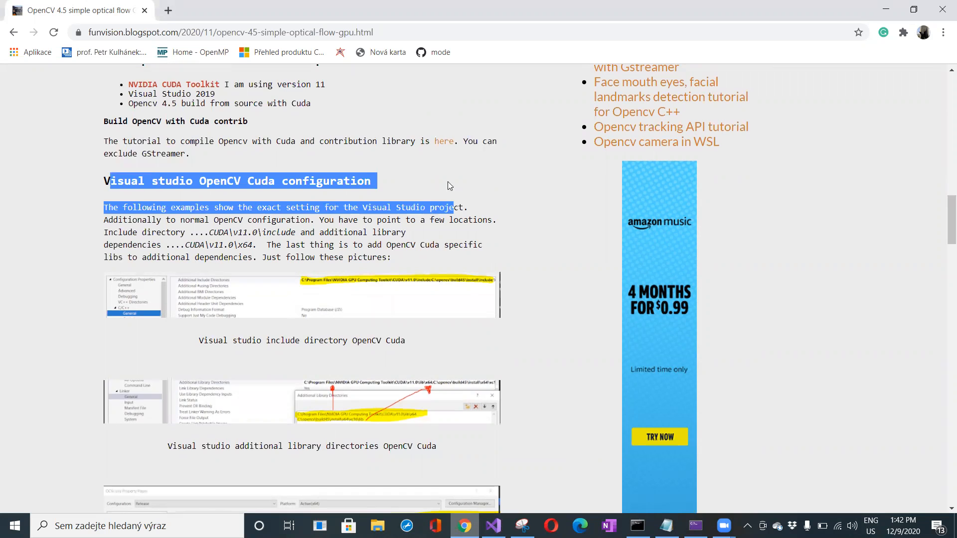
scroll(down, 3)
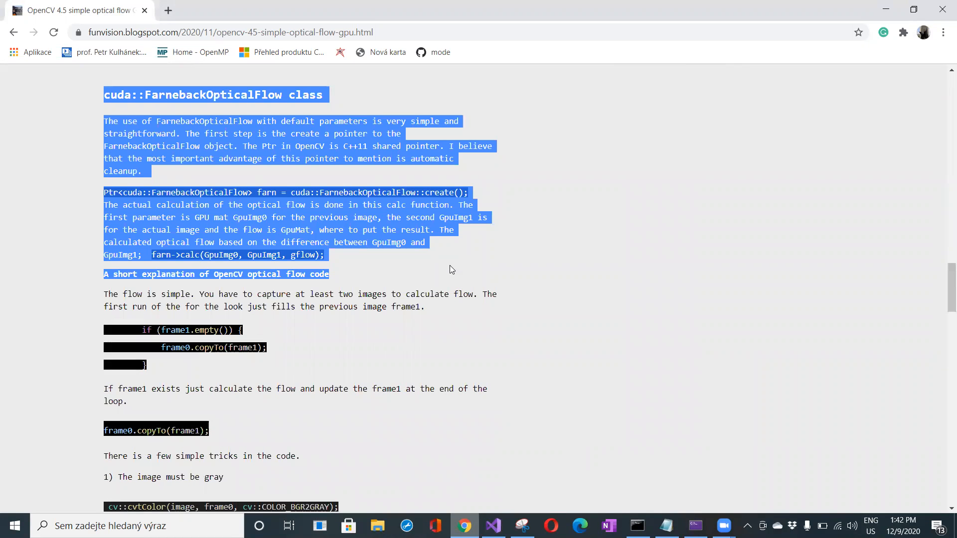
Continue down through the full C++ example source code to the end of the post.
scroll(down, 3)
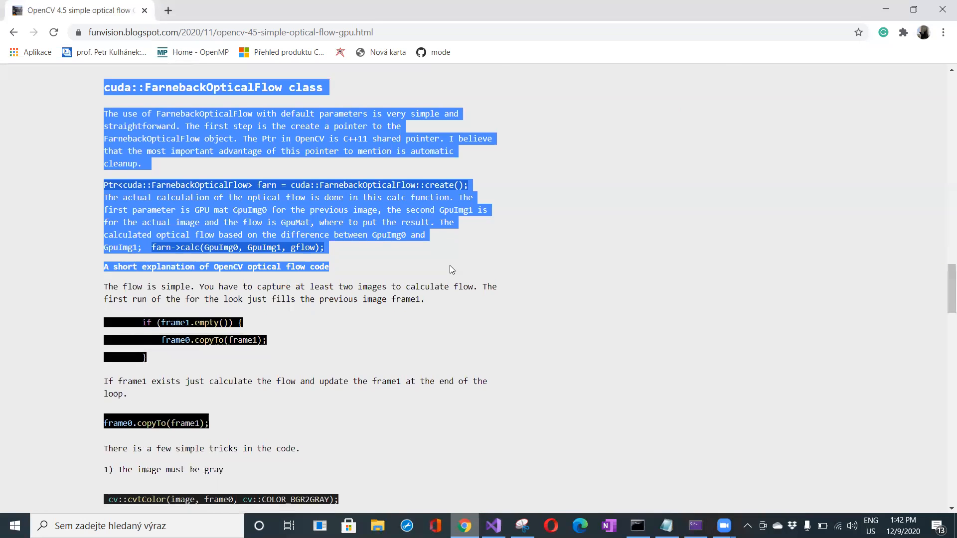
scroll(down, 3)
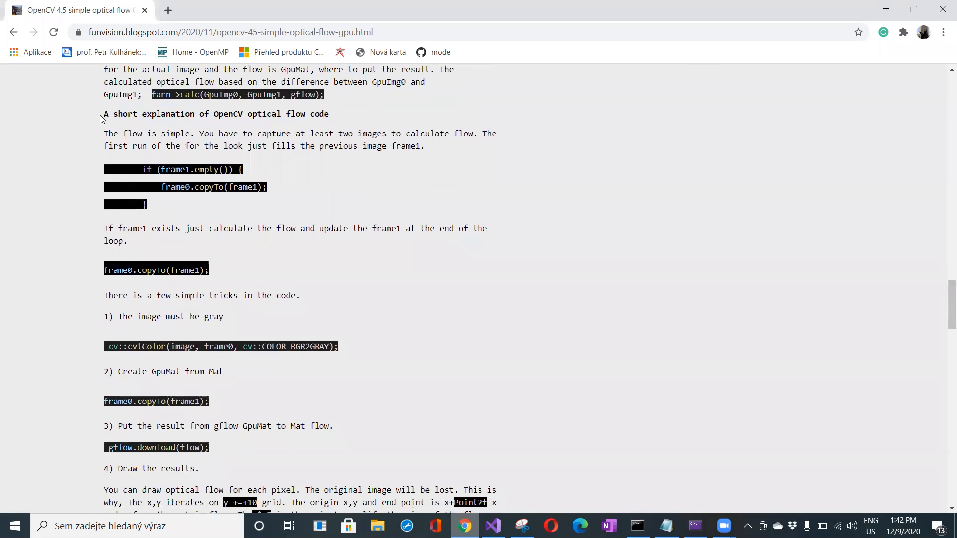
scroll(down, 3)
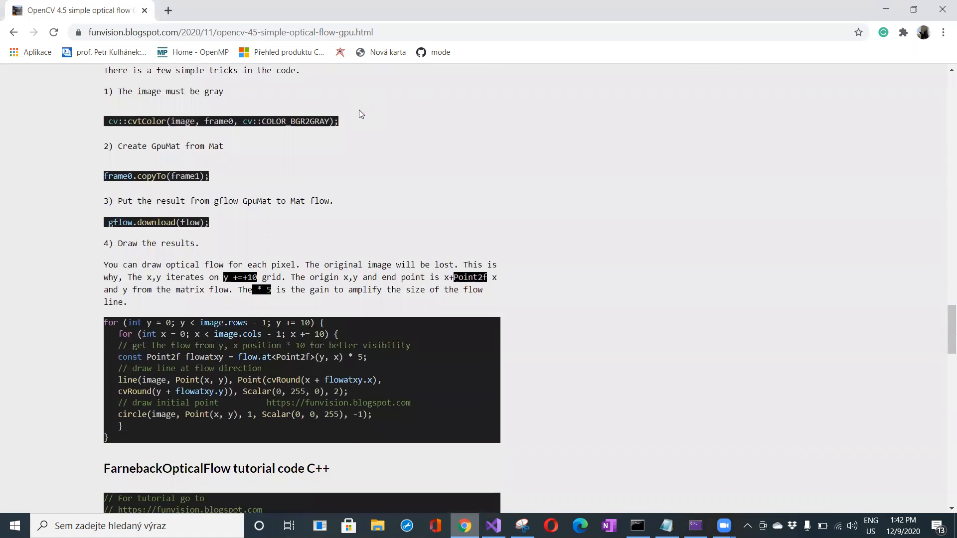
scroll(down, 3)
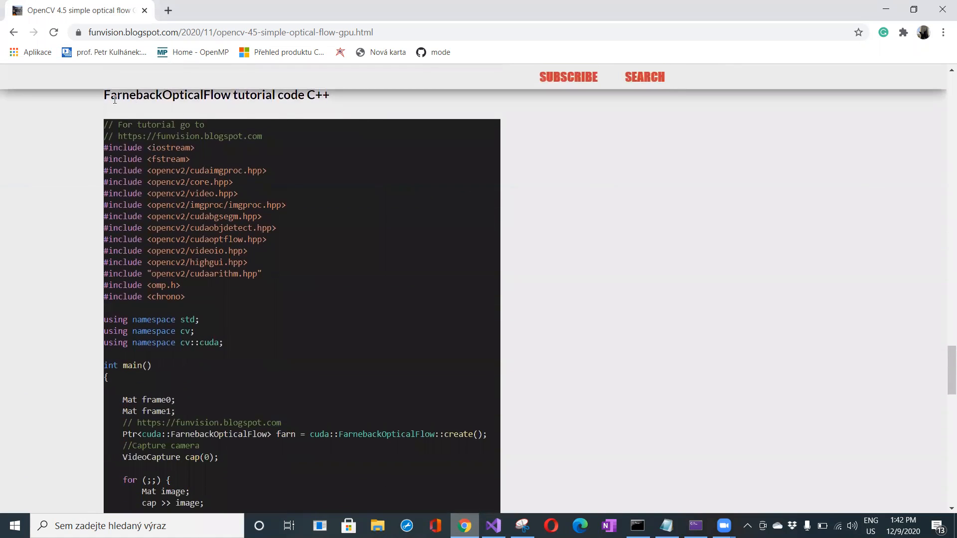
scroll(down, 3)
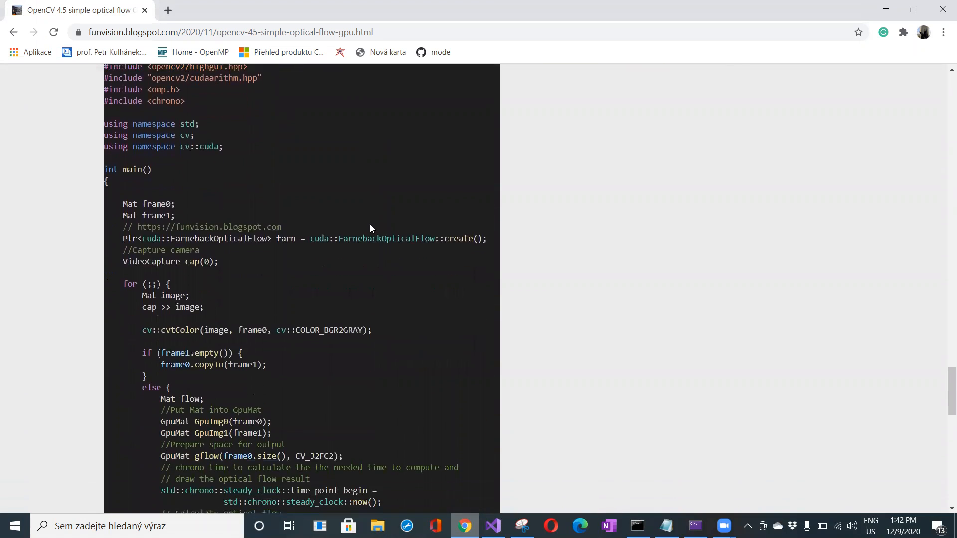
scroll(down, 3)
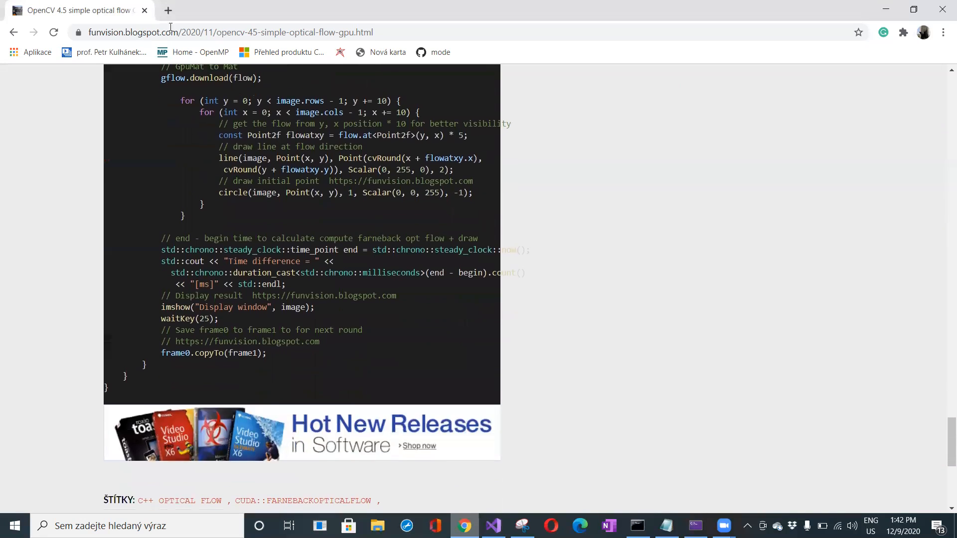
mouse_move(460, 241)
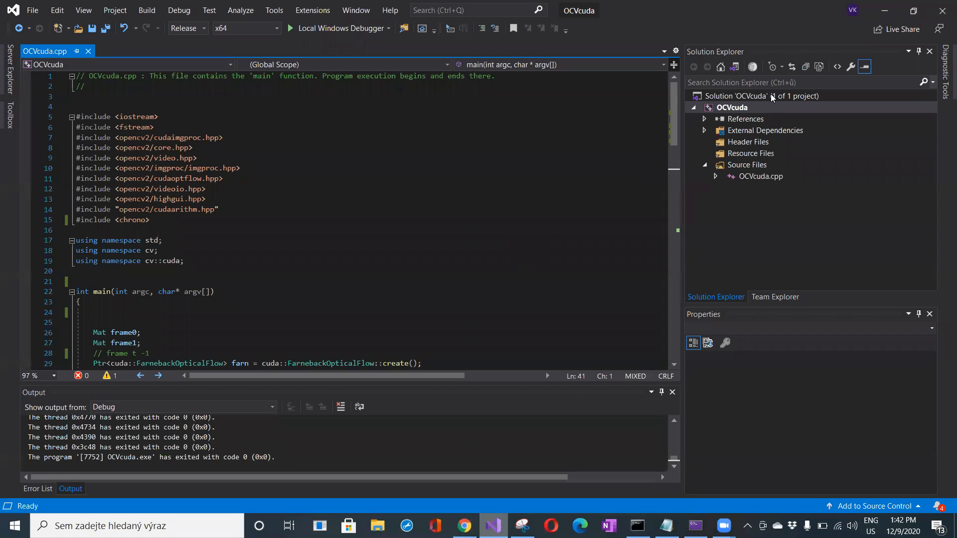
Bring up the OCVcuda project's Property Pages on the C/C++ General settings.
right_click(731, 107)
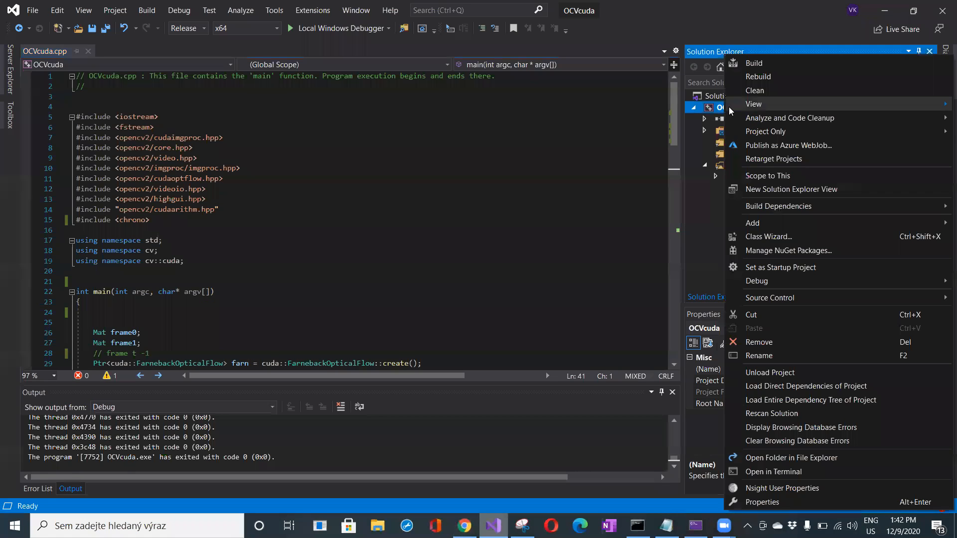
click(761, 502)
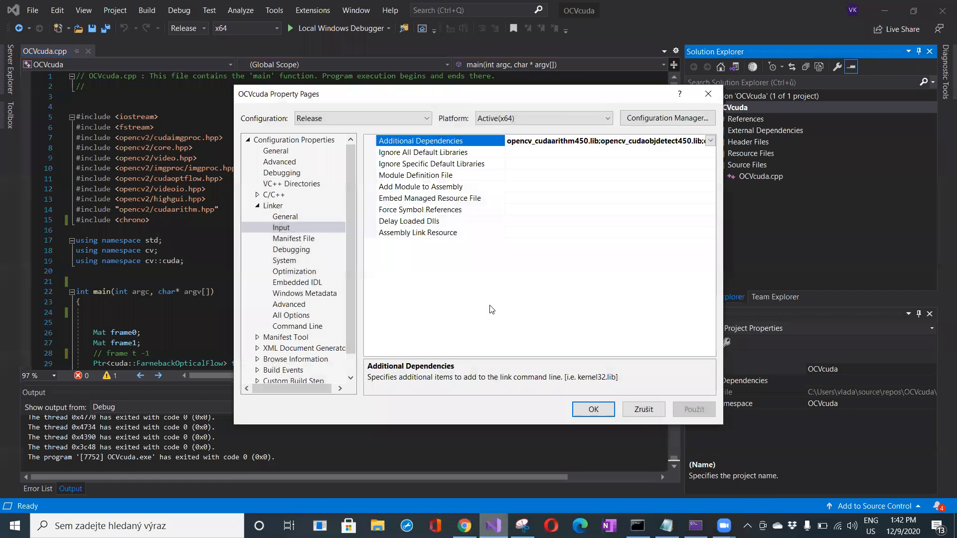
click(257, 195)
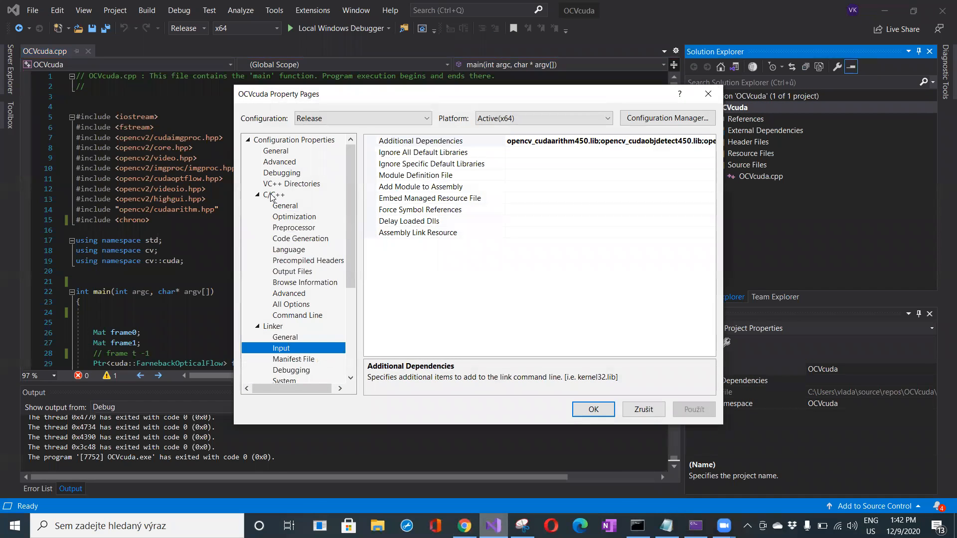
click(275, 195)
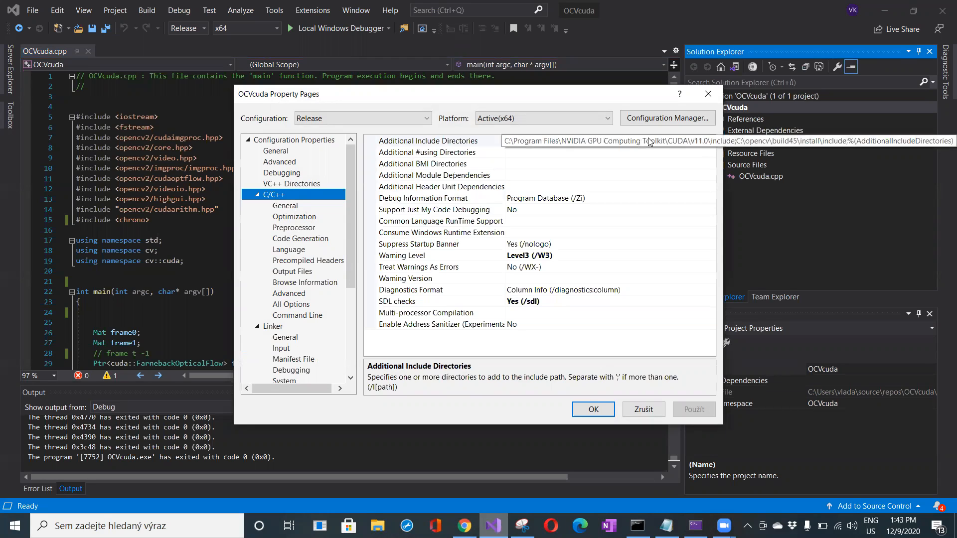
Review the Additional Include Directories listing the CUDA v11.0 and OpenCV include paths, then close the editor.
click(708, 141)
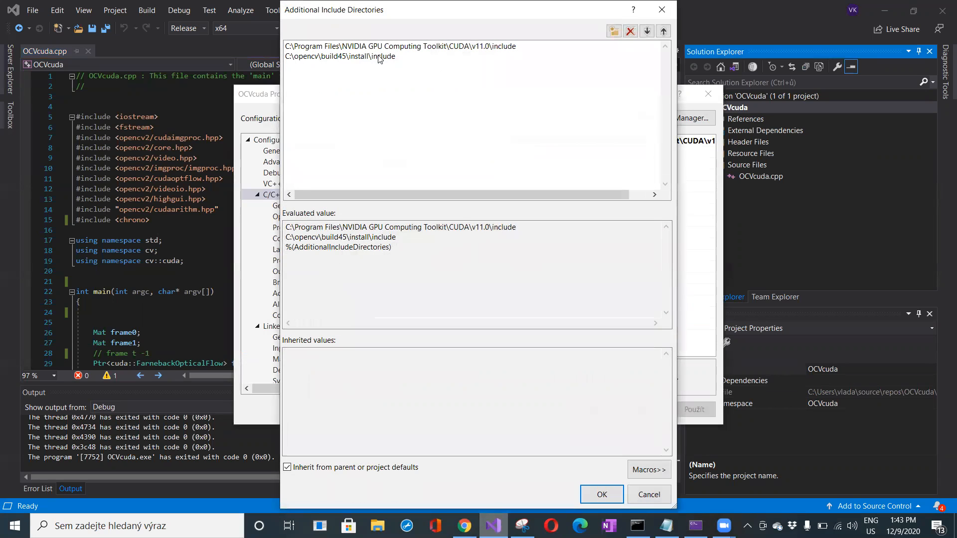
mouse_move(403, 60)
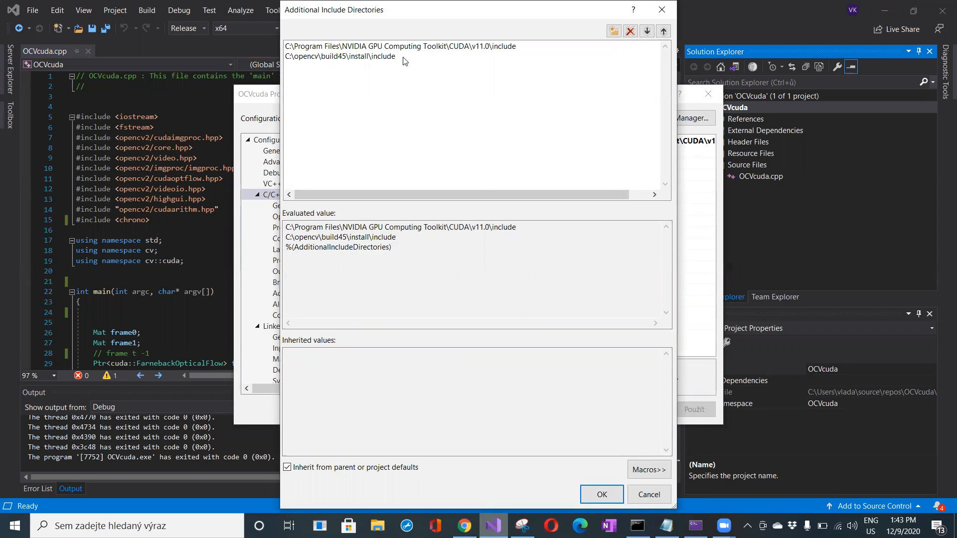
click(340, 56)
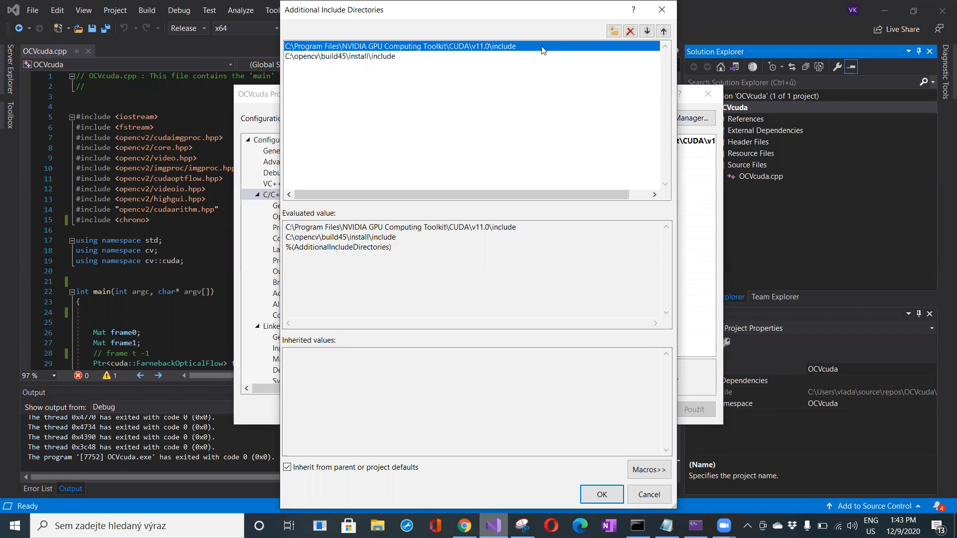
mouse_move(652, 26)
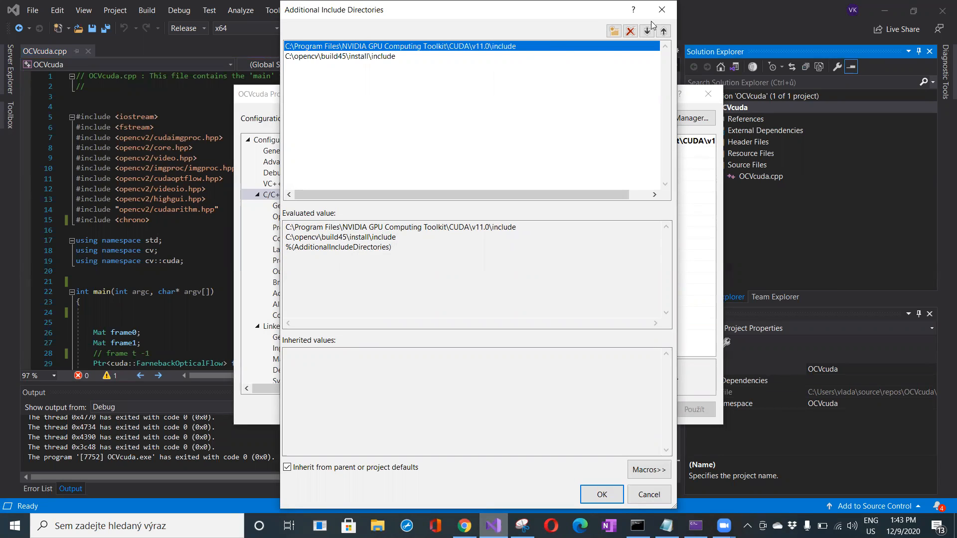
click(600, 495)
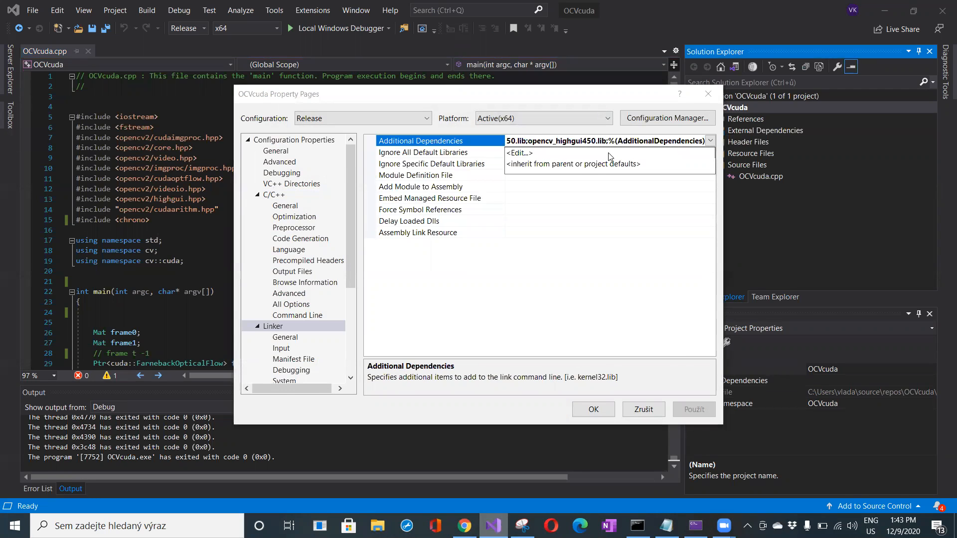
Review the opencv_*450.lib linker dependencies, highlighting cudaoptflow and cudacodec, then close the list.
click(517, 152)
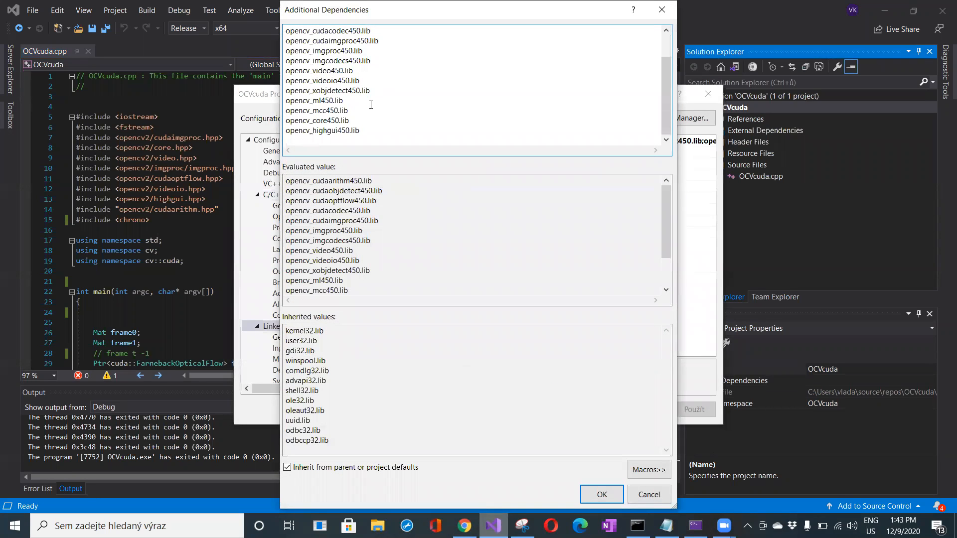
double_click(322, 129)
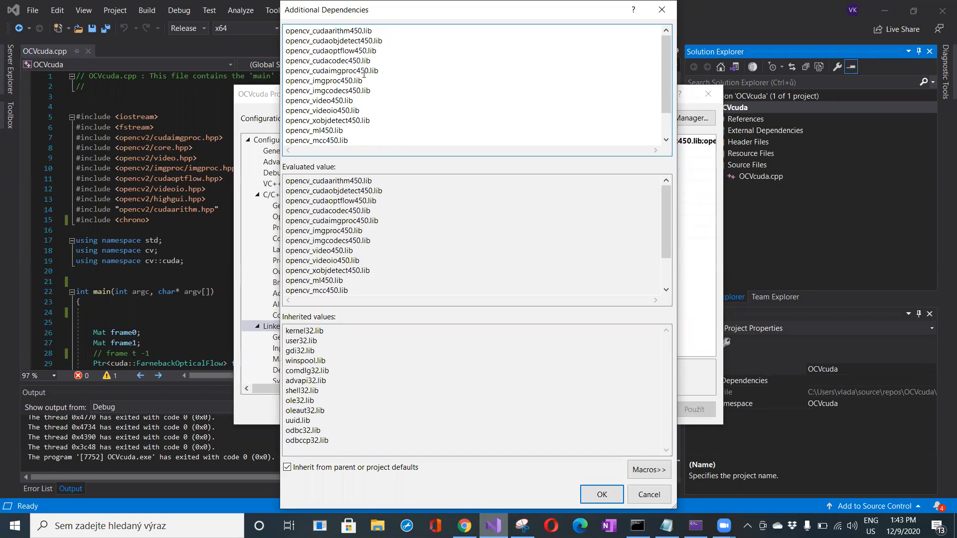
drag(305, 51, 306, 61)
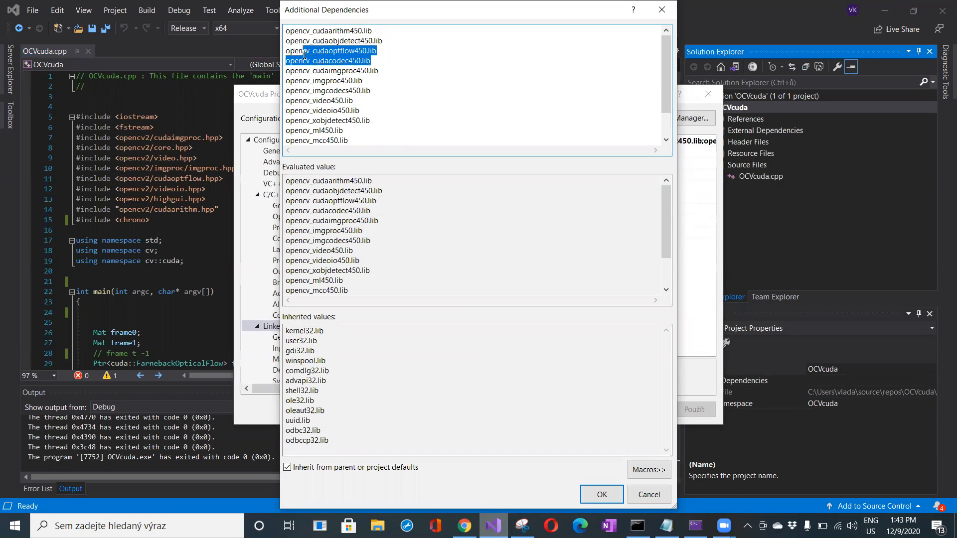
click(331, 51)
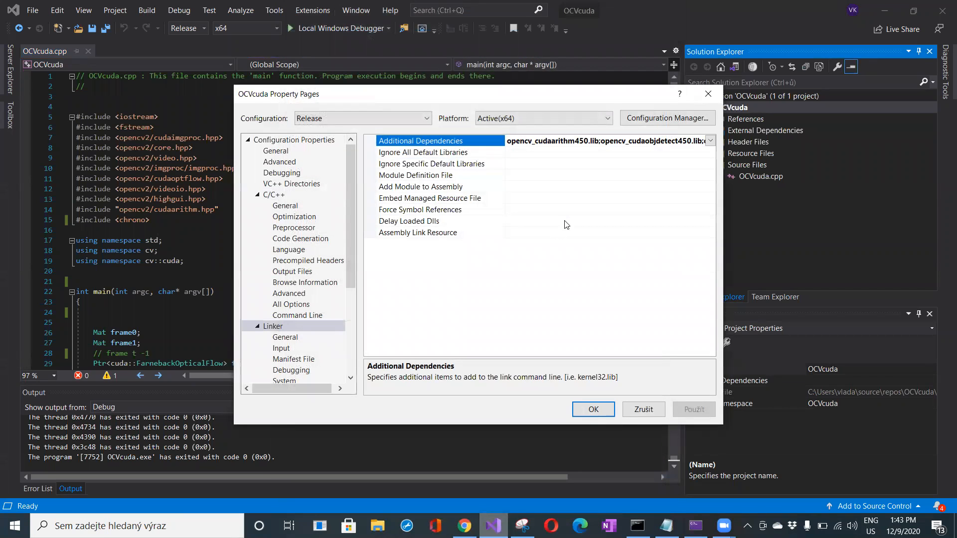
Show the Linker General Additional Library Directories with the CUDA v11.0 and OpenCV build lib paths.
click(284, 337)
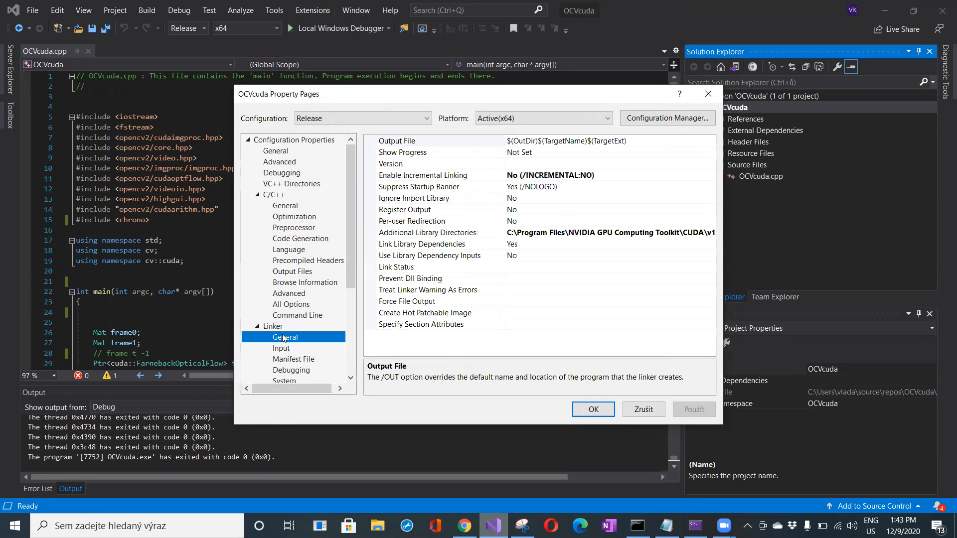
click(428, 232)
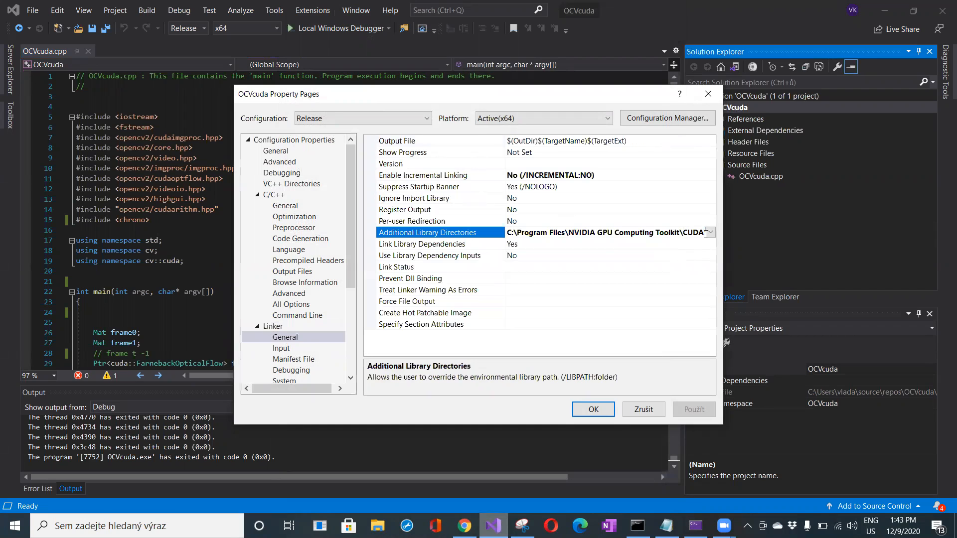
click(708, 233)
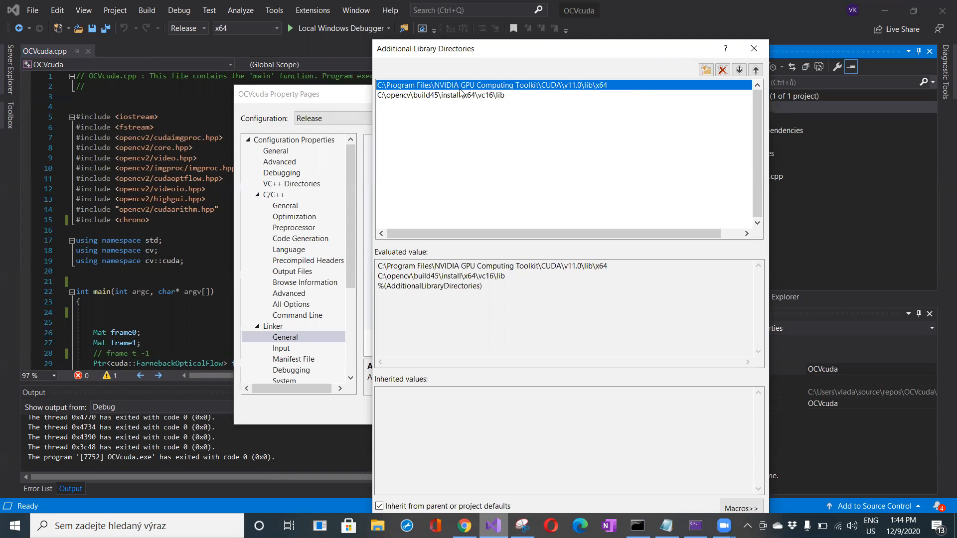
mouse_move(494, 92)
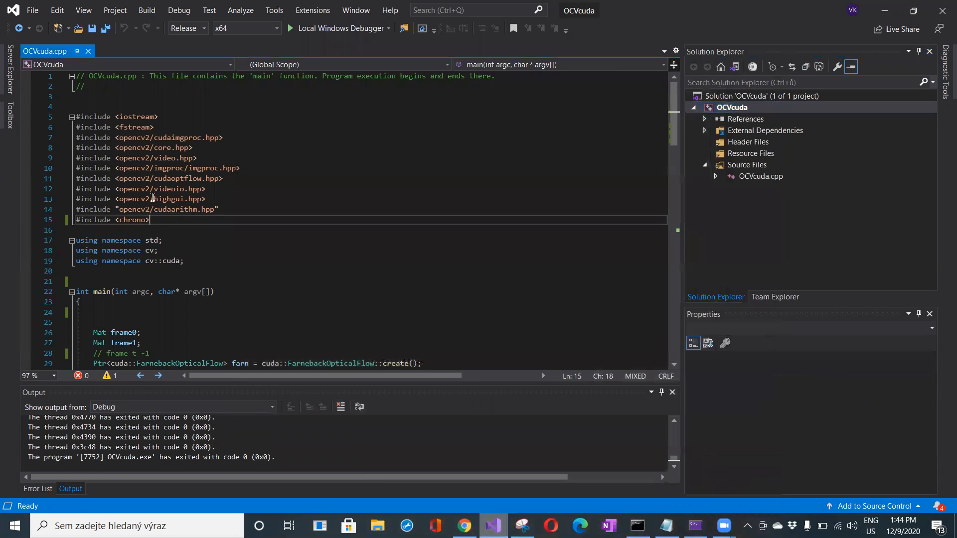
drag(150, 219, 67, 106)
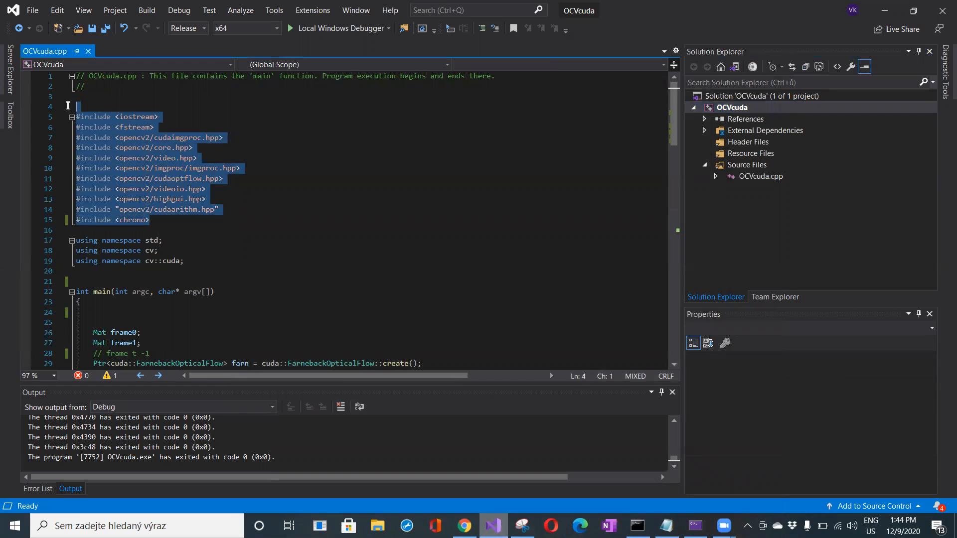
mouse_move(167, 148)
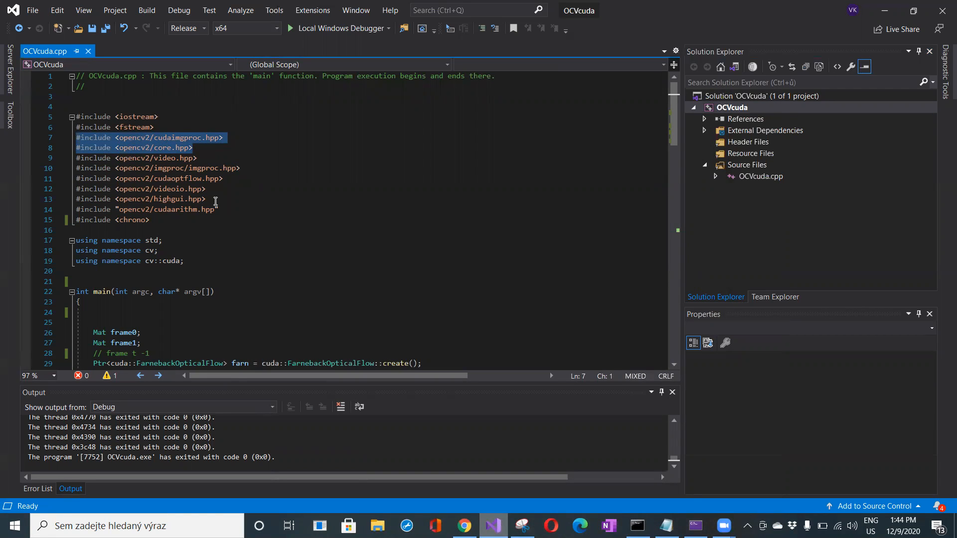
click(149, 178)
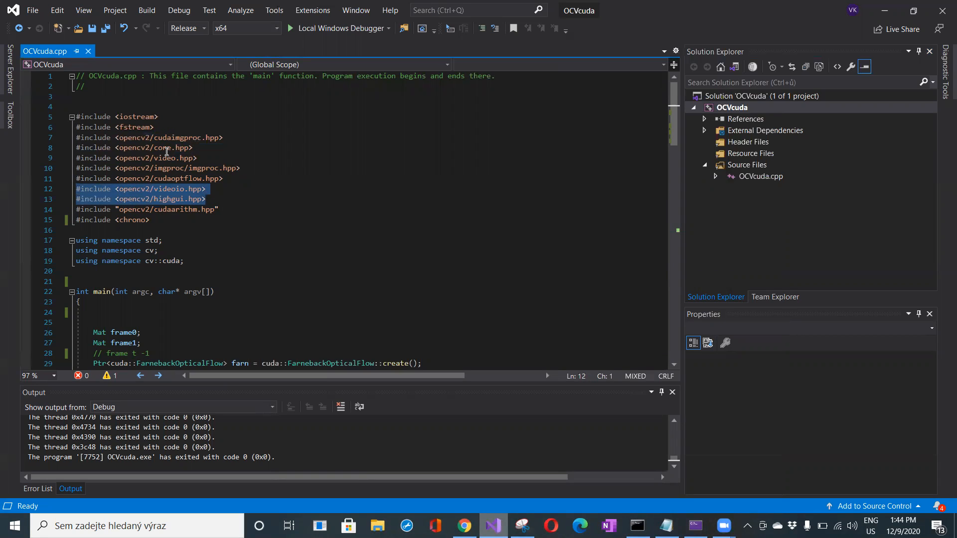
mouse_move(142, 115)
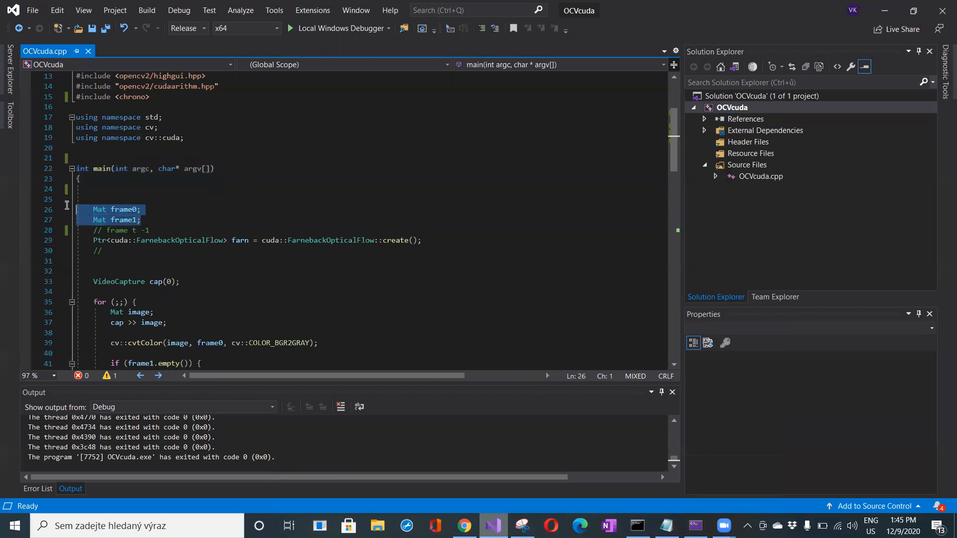
mouse_move(145, 213)
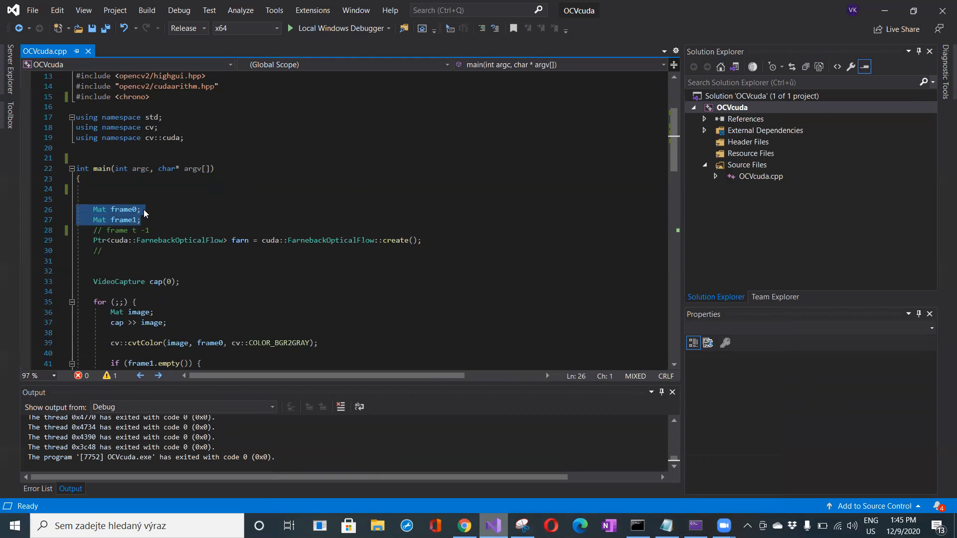
click(141, 210)
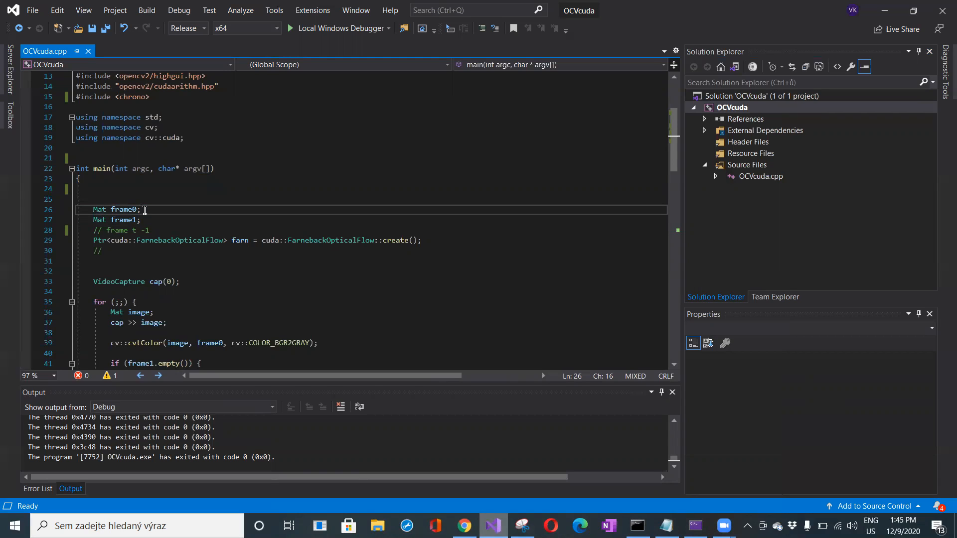
click(141, 220)
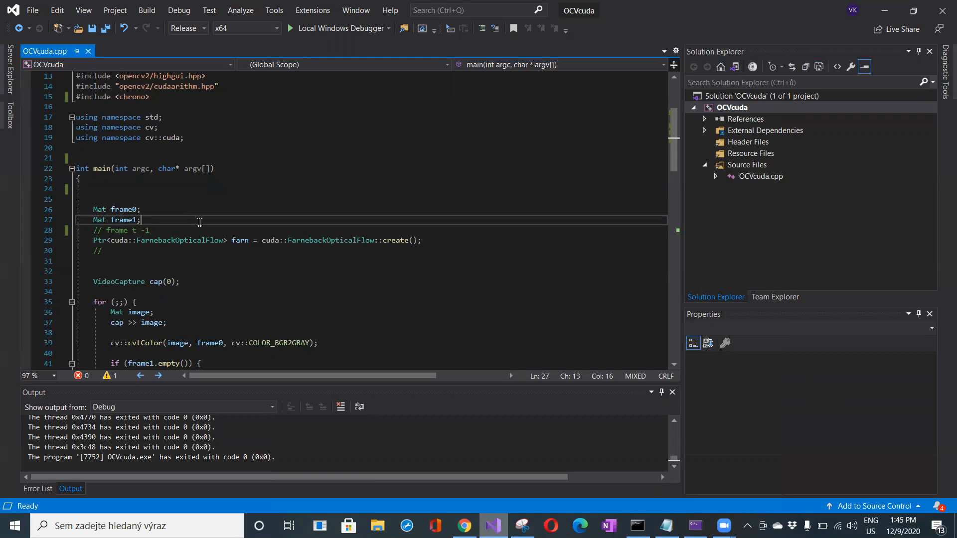
scroll(down, 3)
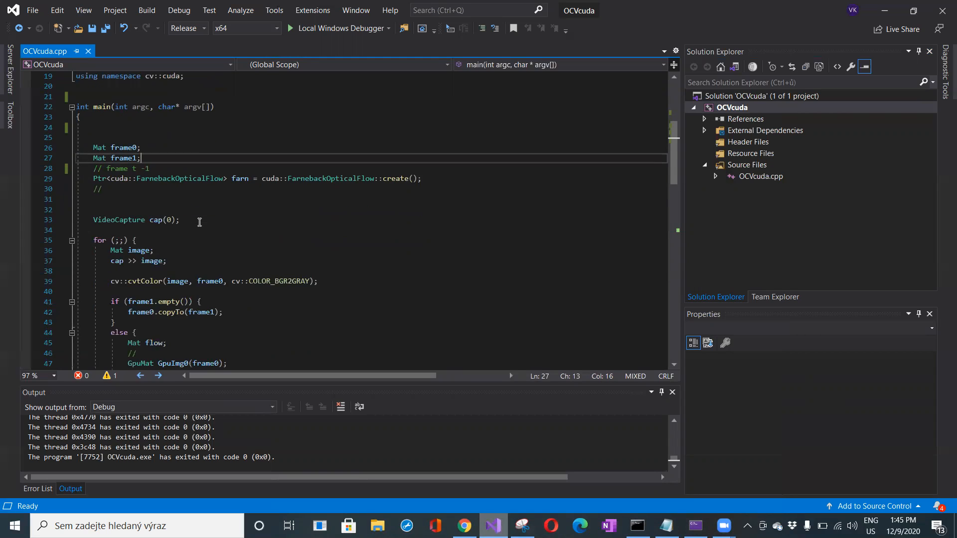
click(339, 179)
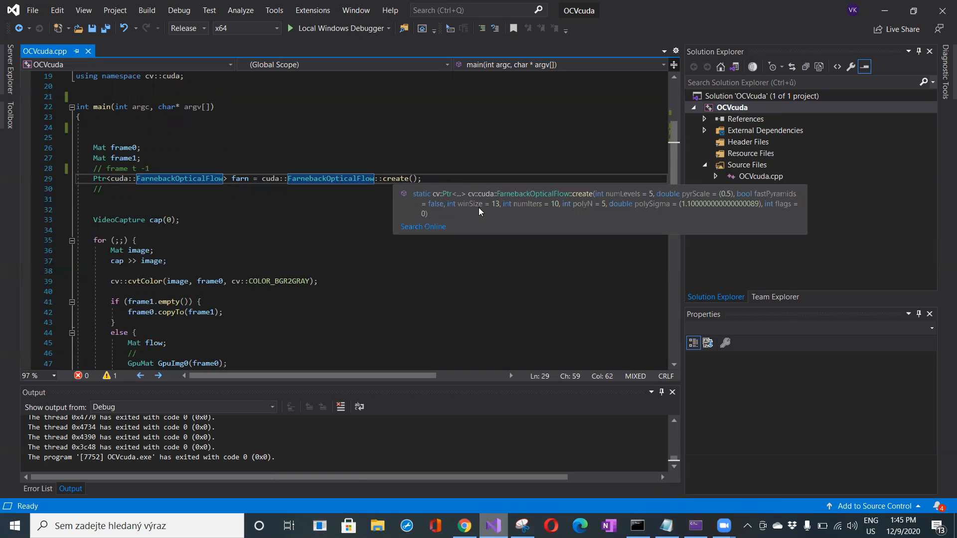
click(626, 178)
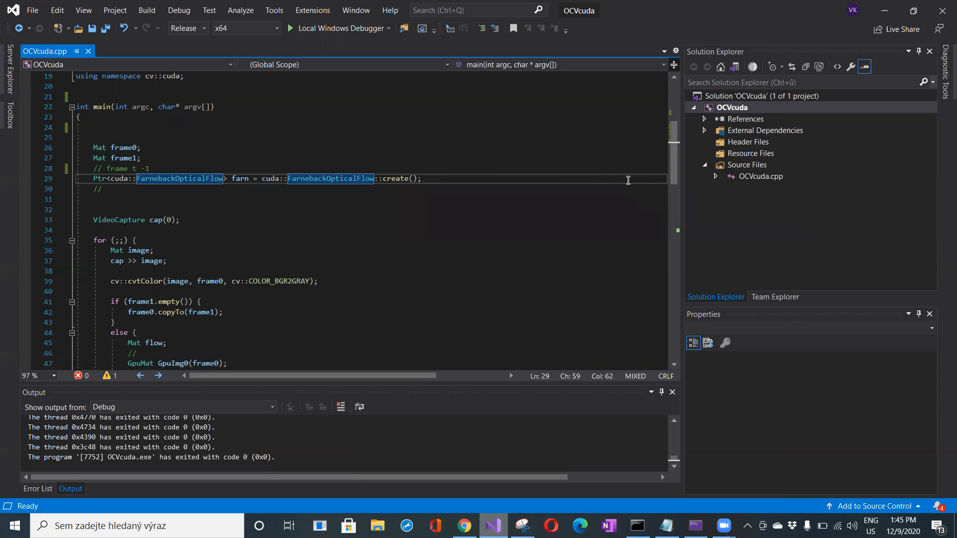
scroll(down, 3)
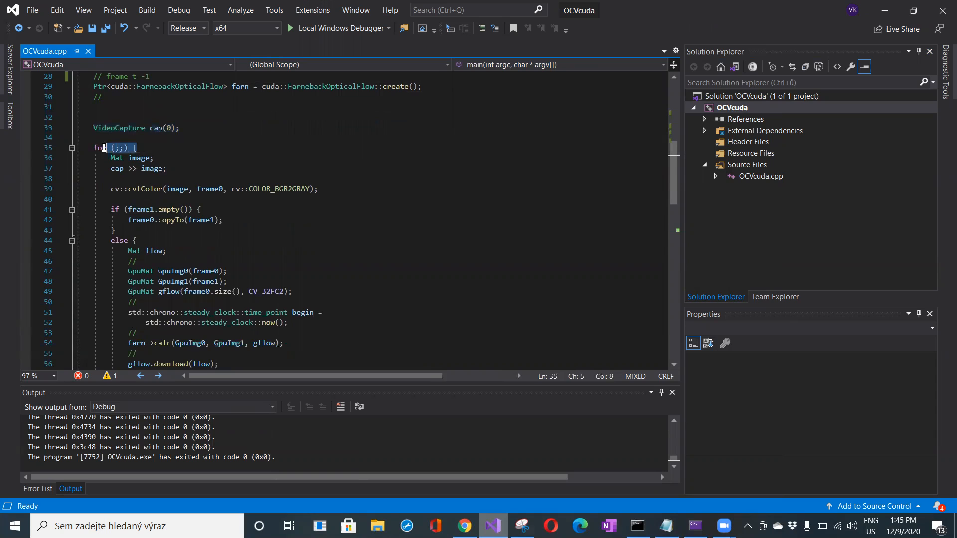
double_click(115, 159)
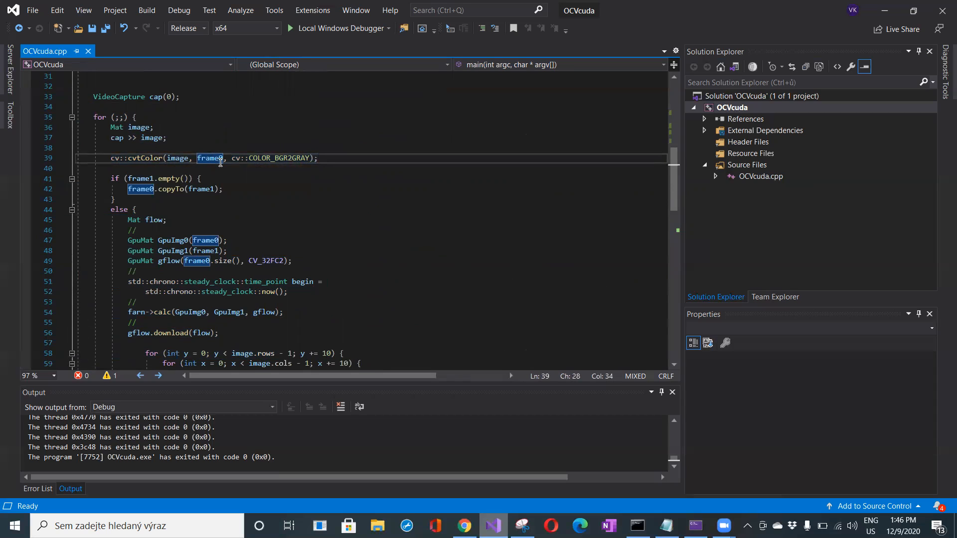
drag(110, 178, 136, 210)
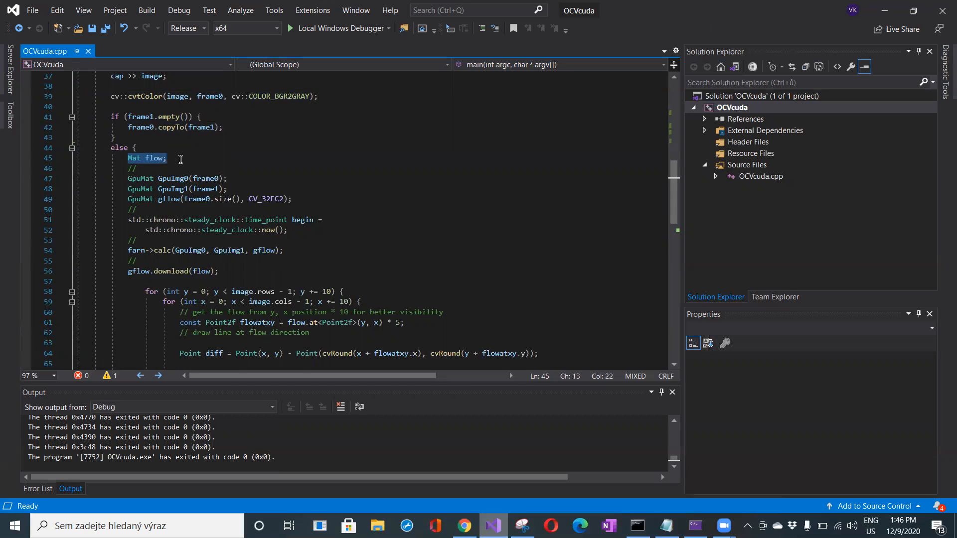
mouse_move(122, 178)
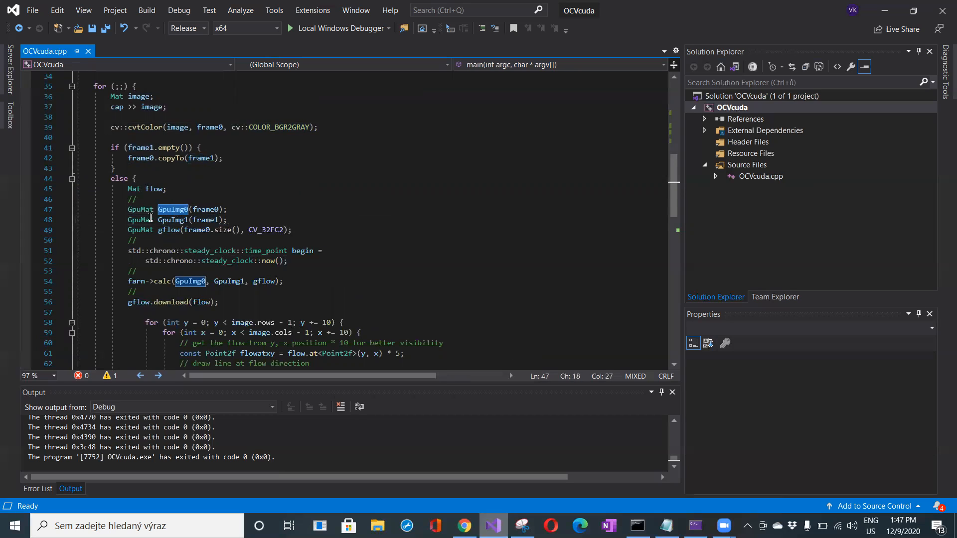
mouse_move(144, 220)
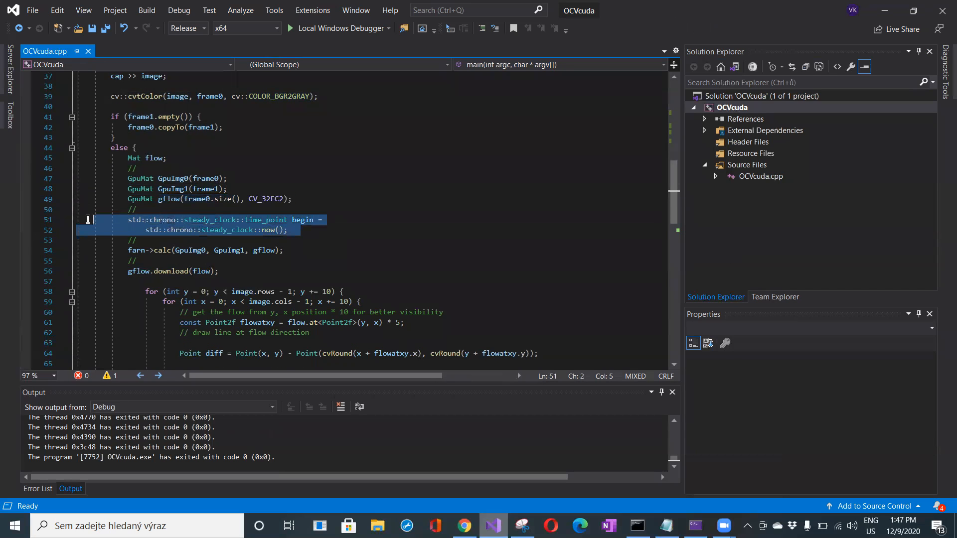
mouse_move(304, 219)
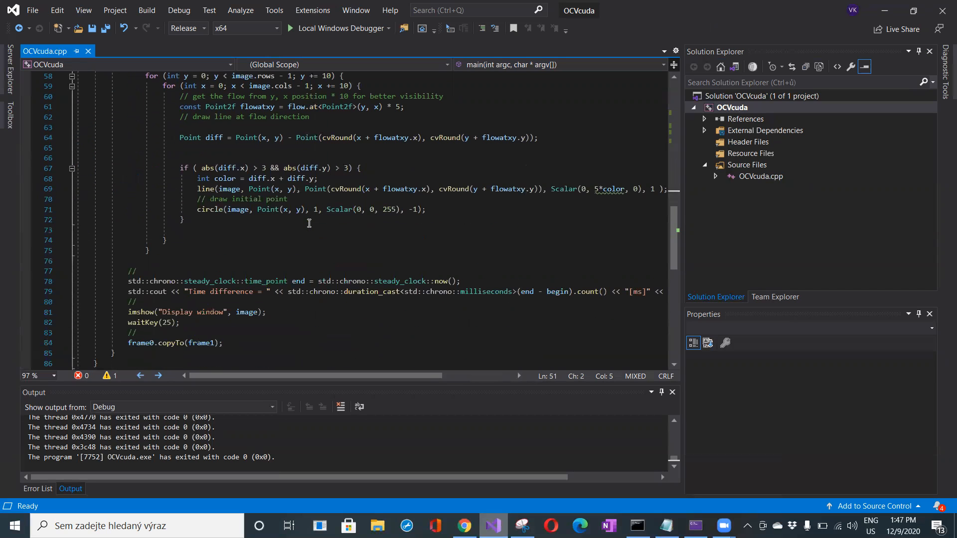
drag(129, 281, 470, 291)
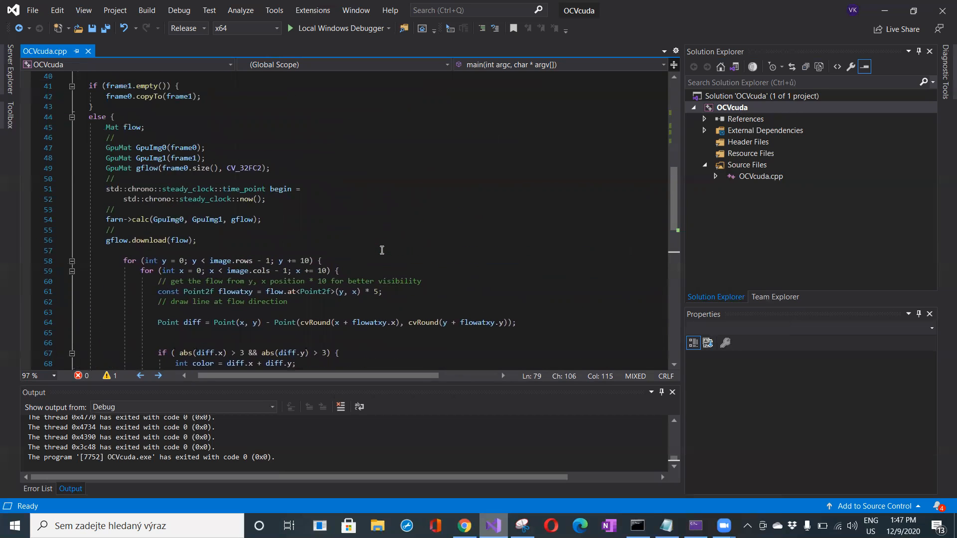
mouse_move(256, 247)
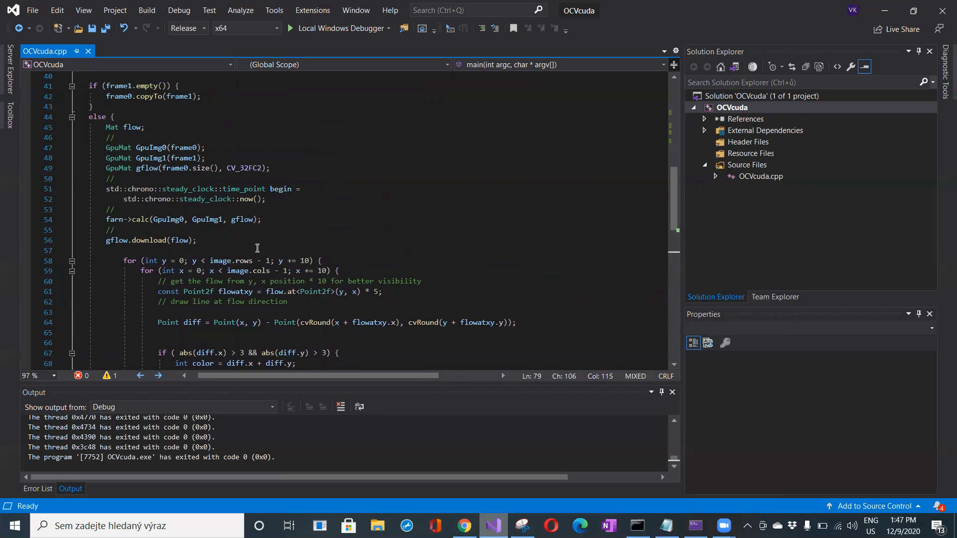
double_click(120, 148)
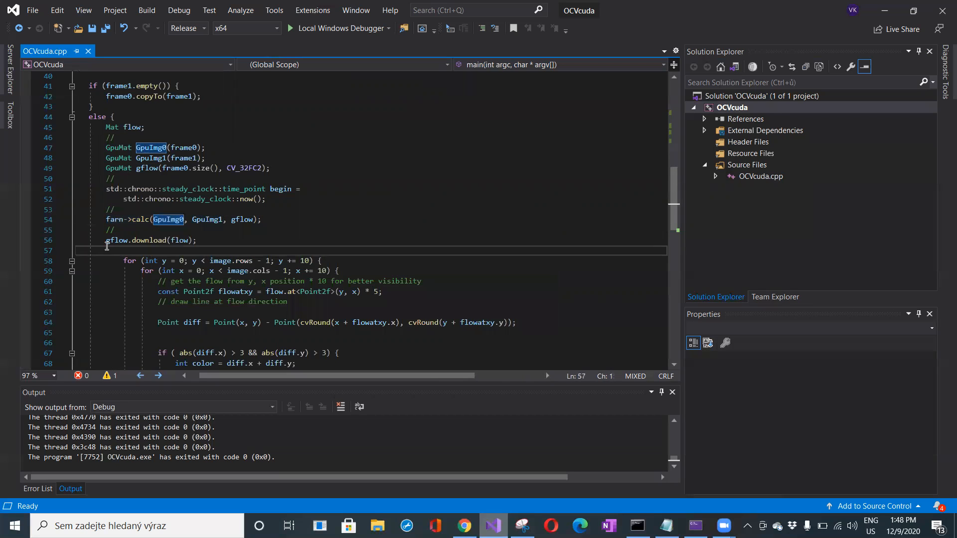
click(115, 241)
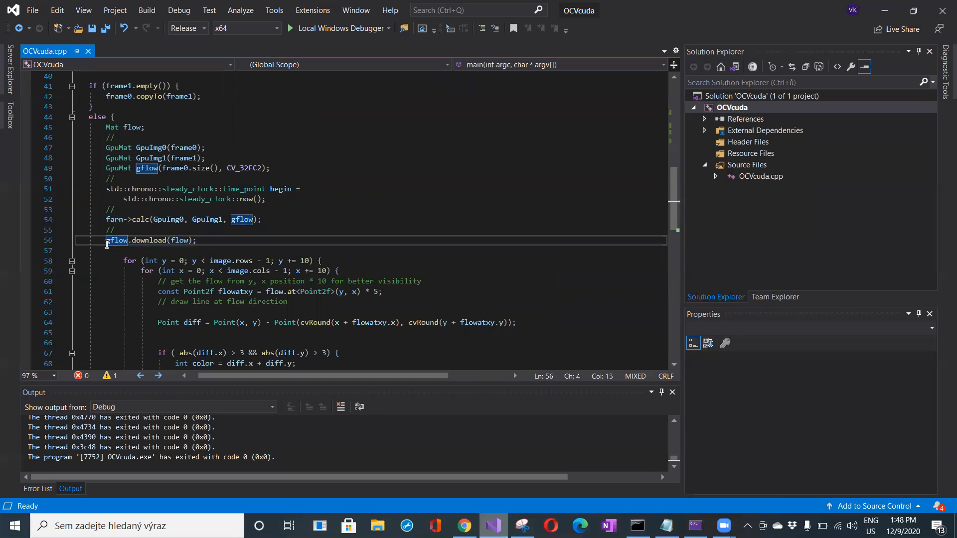
click(215, 240)
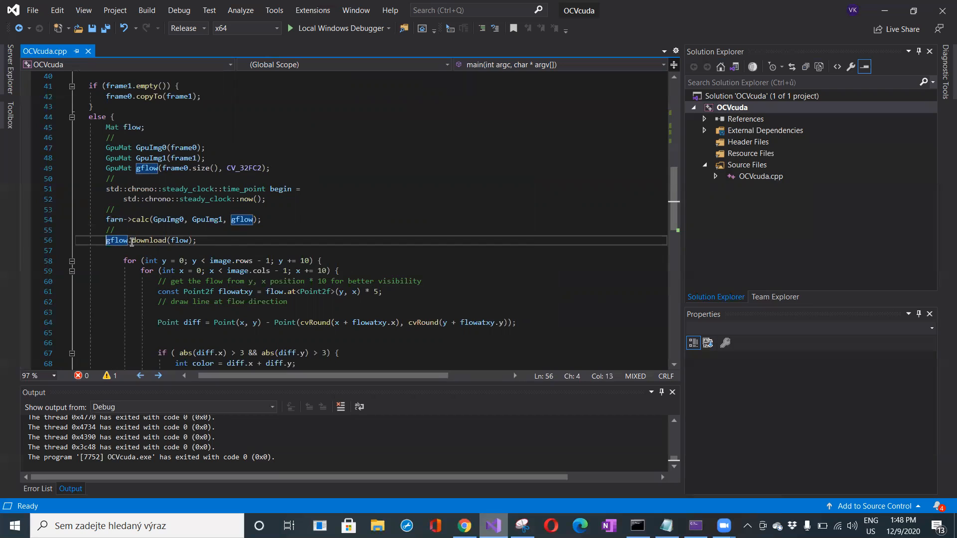
double_click(148, 241)
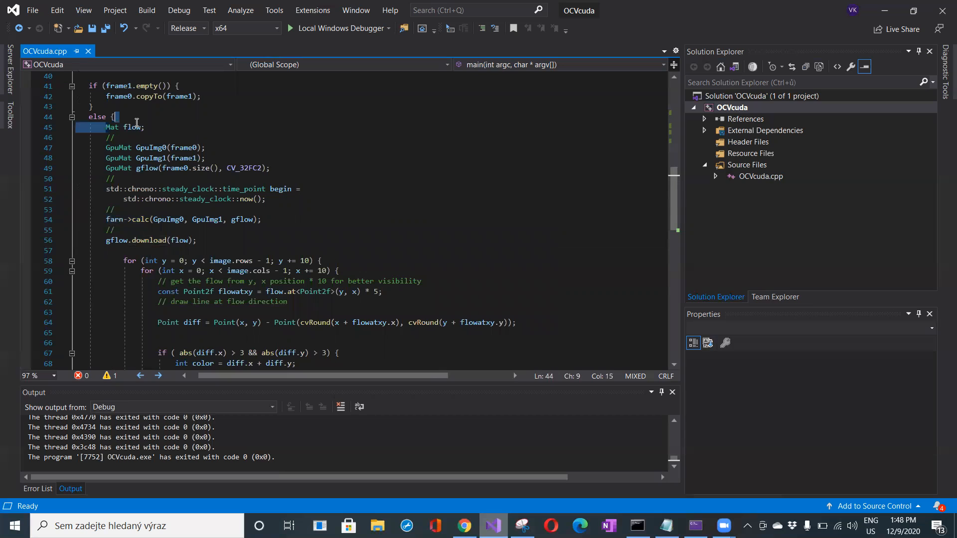
scroll(down, 3)
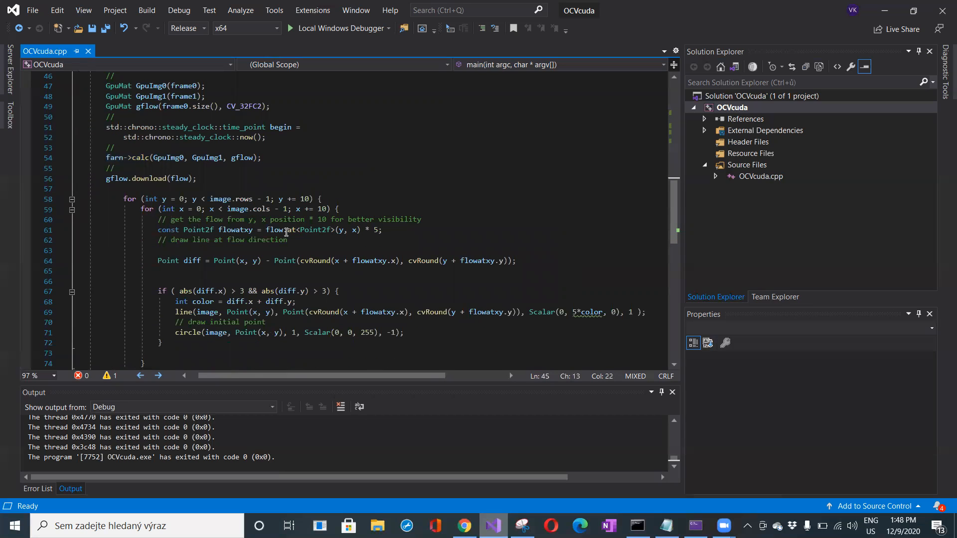
double_click(275, 231)
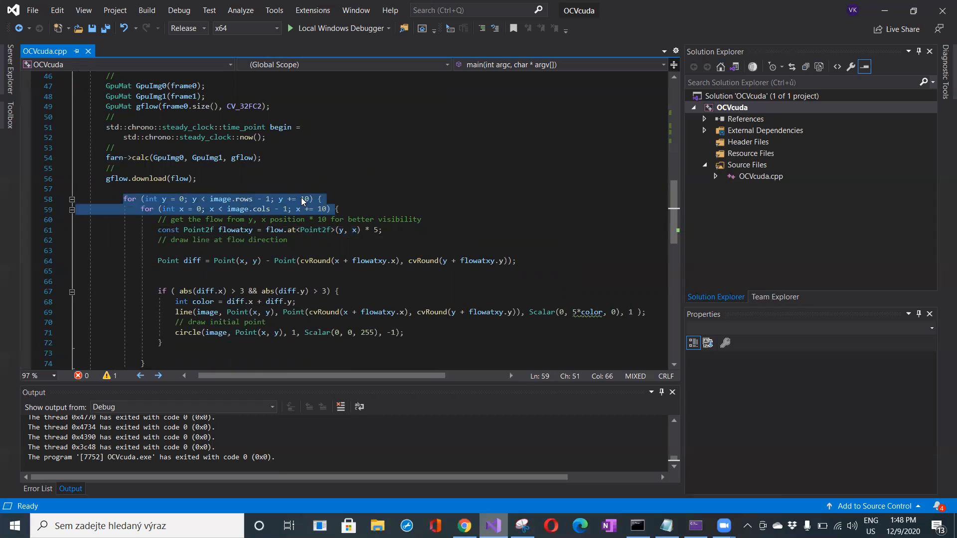
click(327, 208)
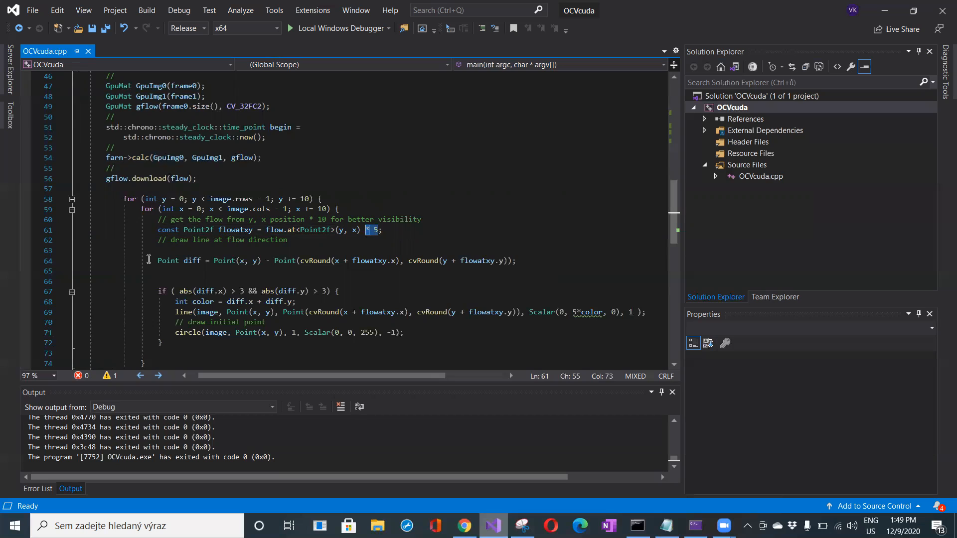
scroll(down, 3)
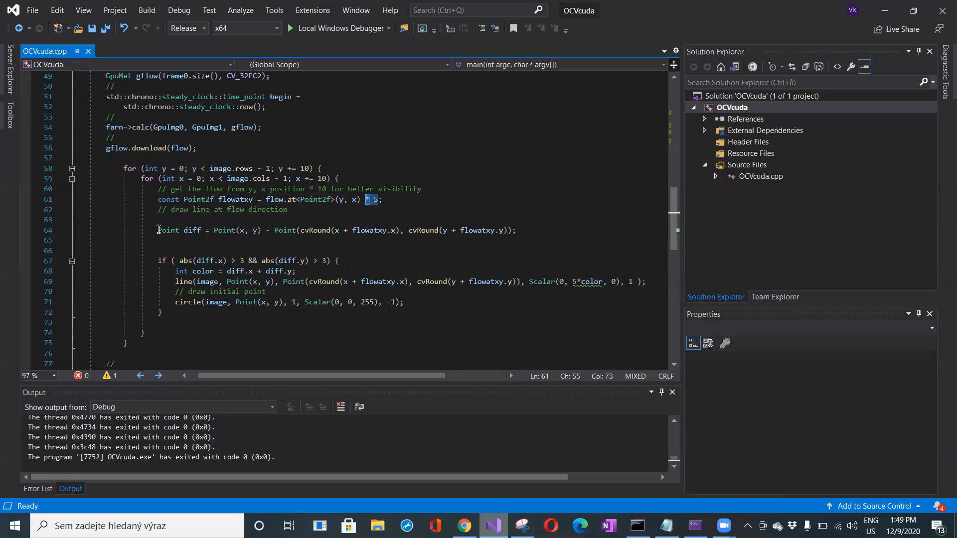
double_click(178, 231)
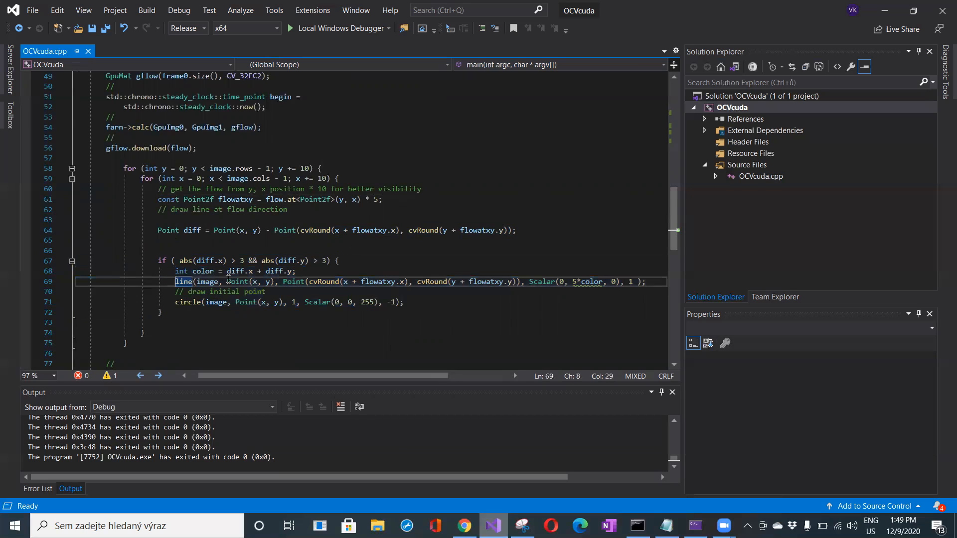
drag(177, 282, 267, 281)
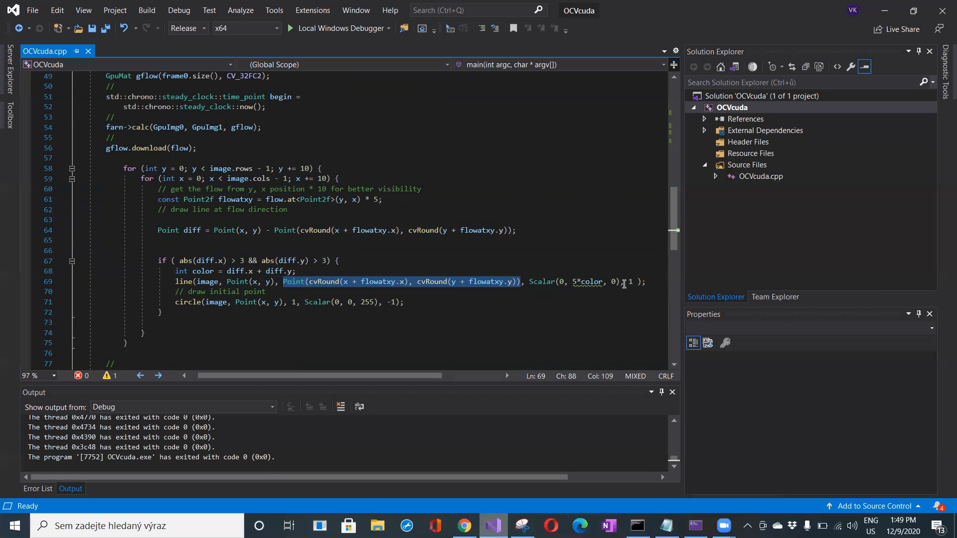
double_click(590, 281)
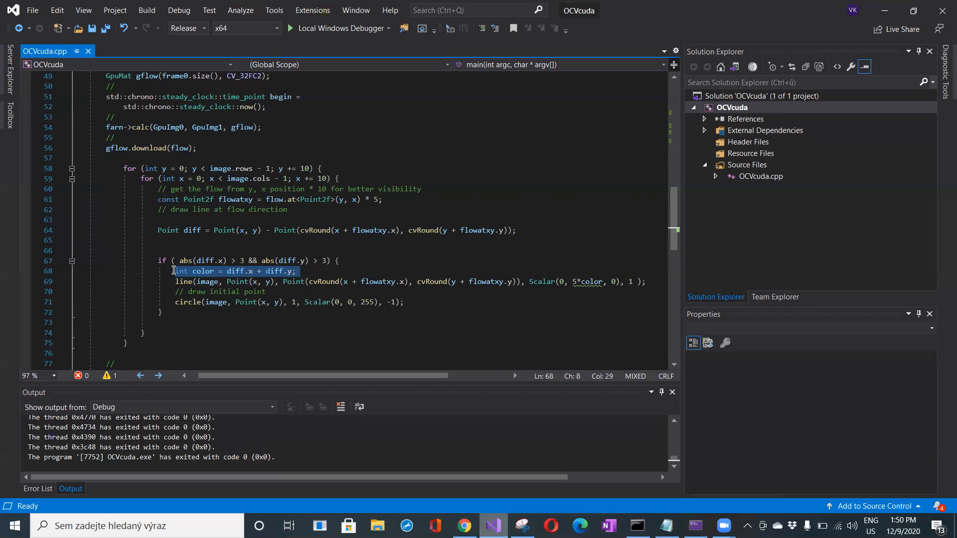
click(519, 230)
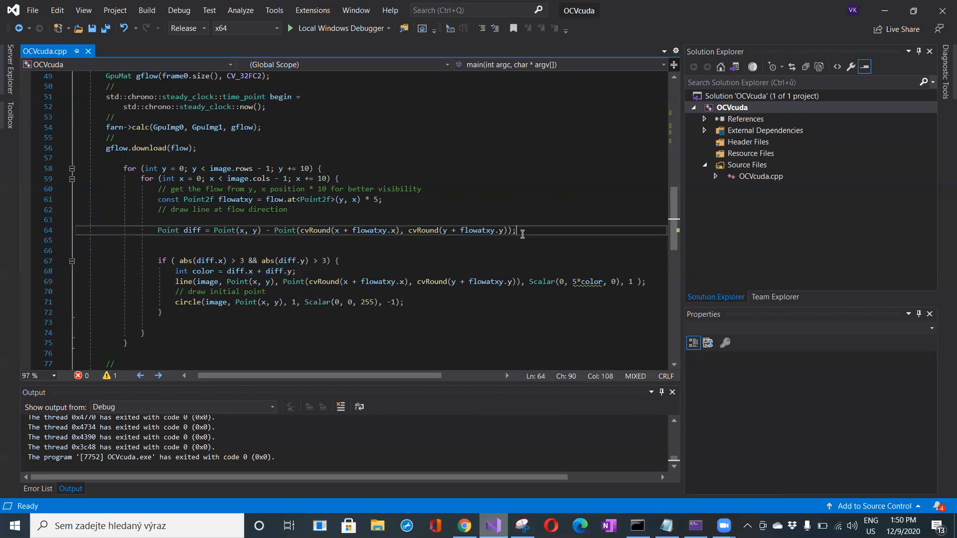
double_click(225, 230)
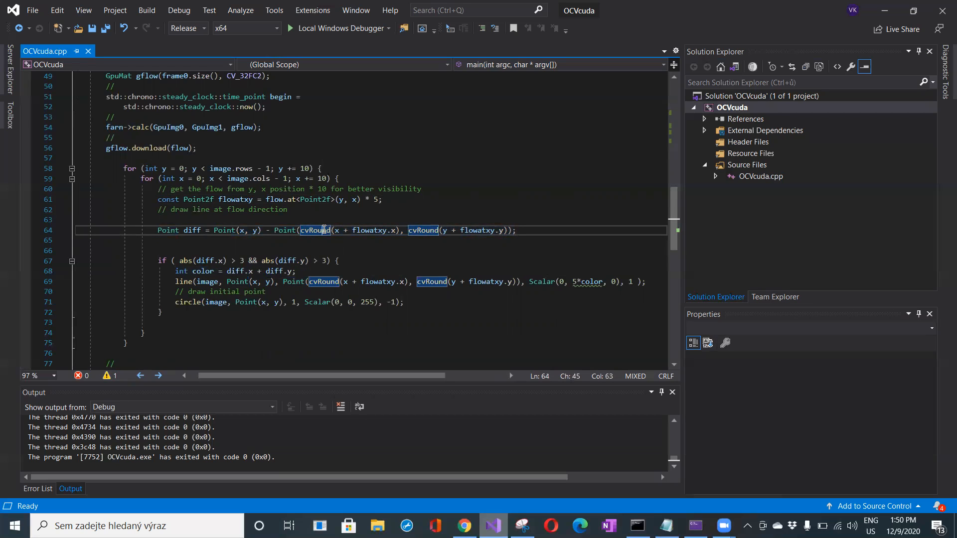
scroll(down, 3)
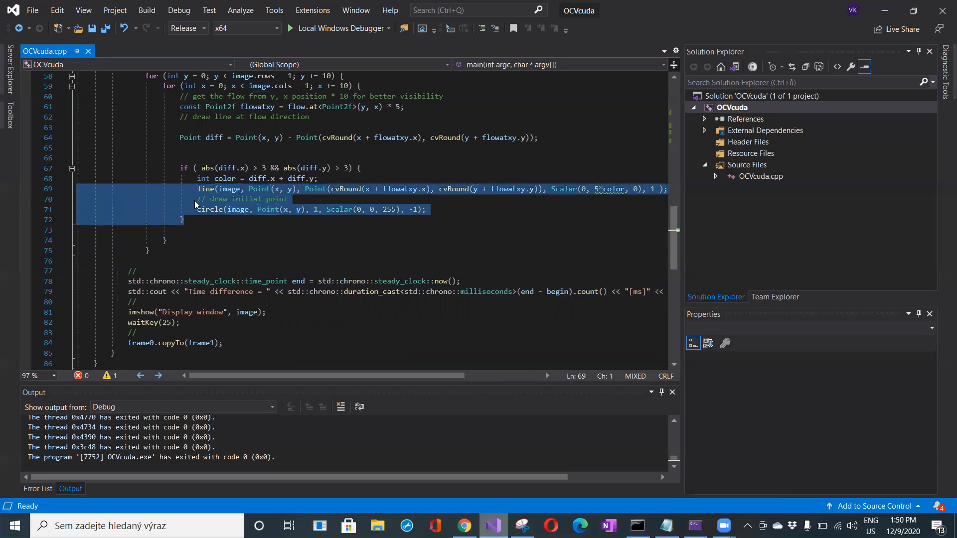
click(141, 342)
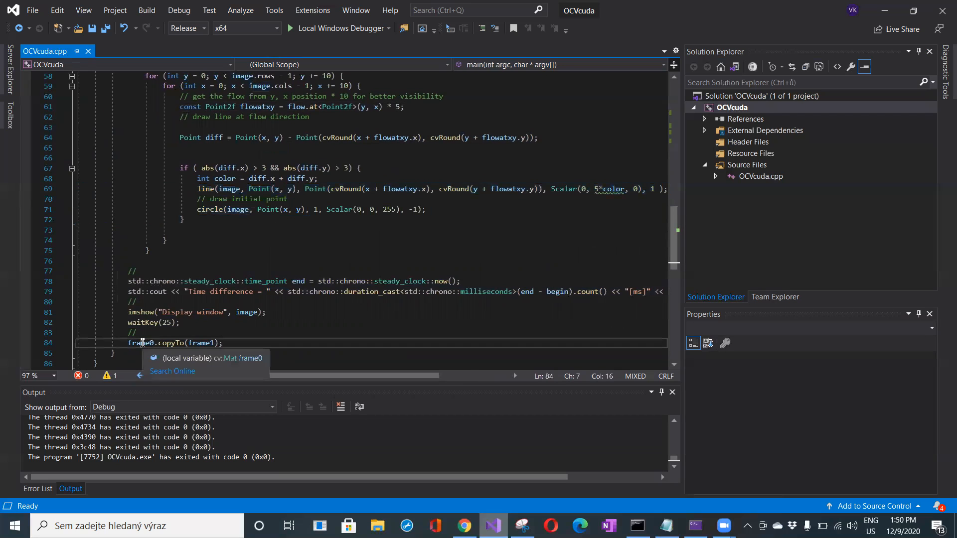
triple_click(173, 342)
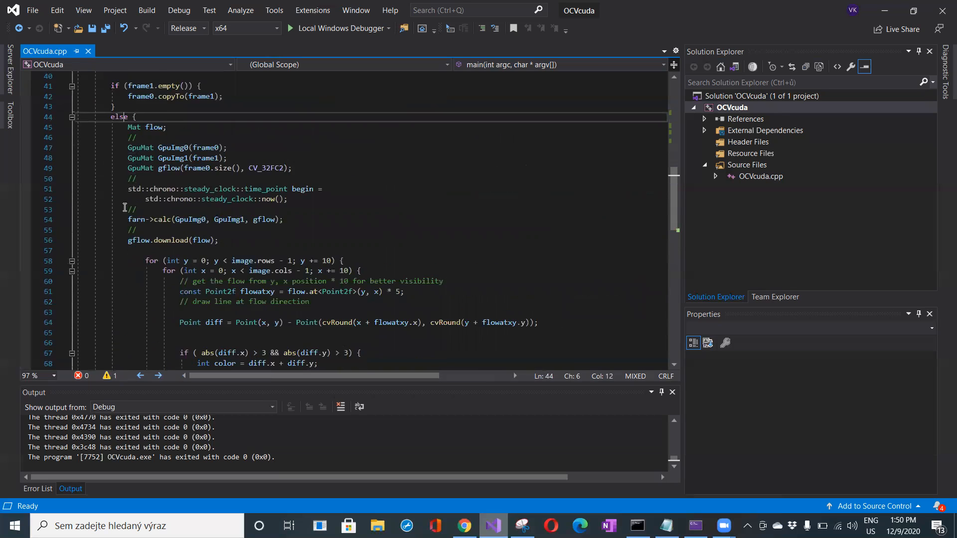
scroll(down, 3)
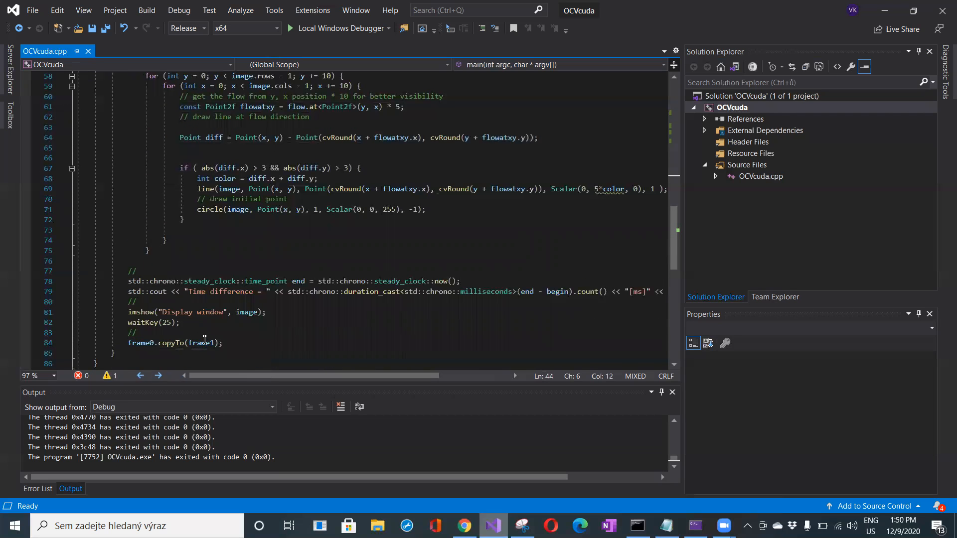
click(224, 342)
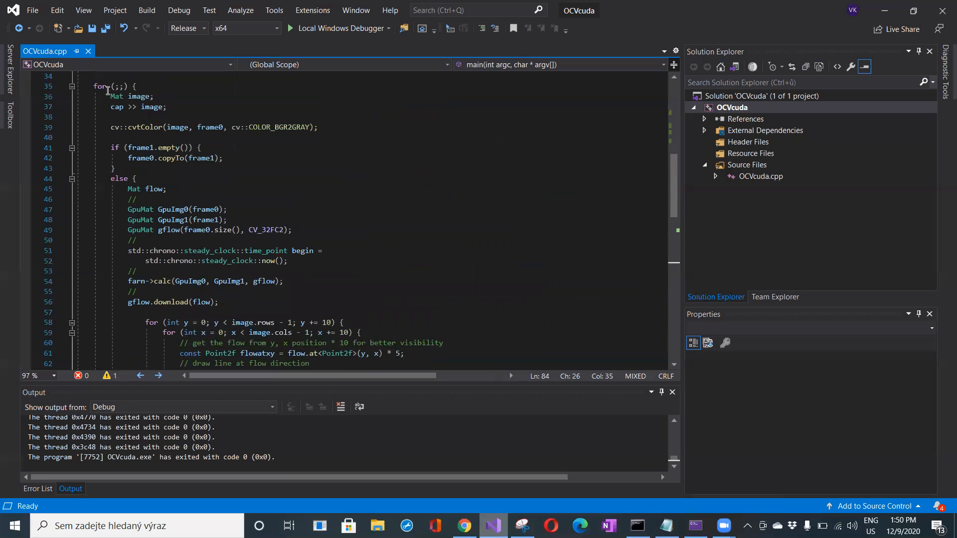
drag(109, 96, 319, 126)
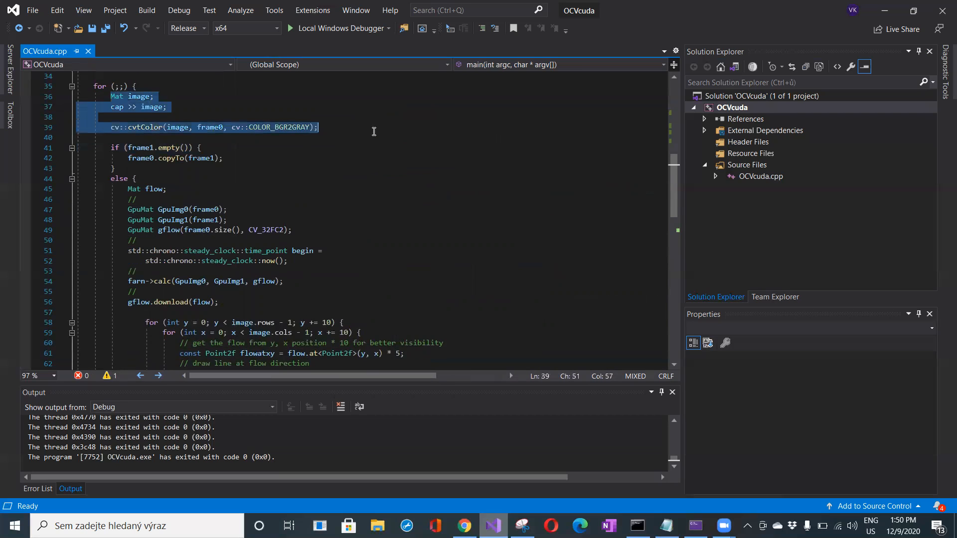
scroll(down, 3)
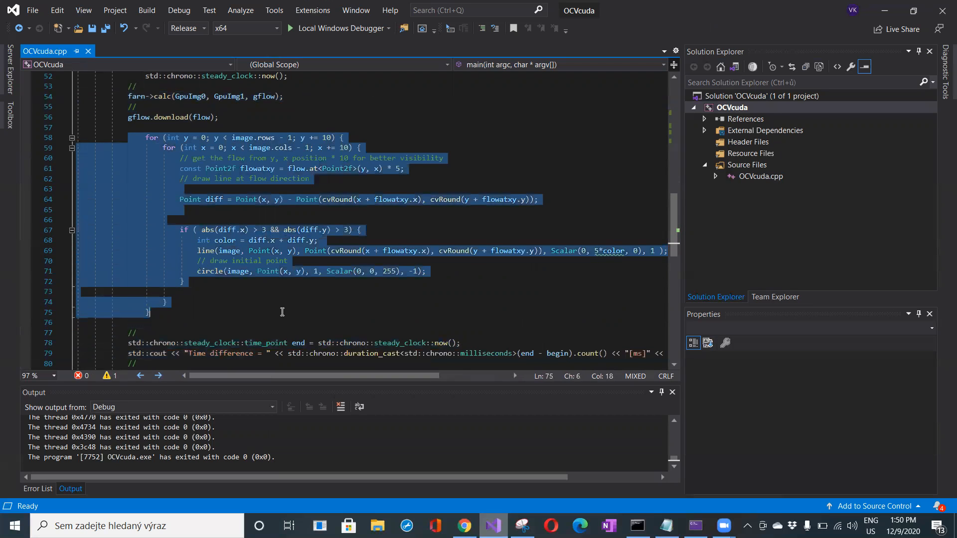
click(404, 169)
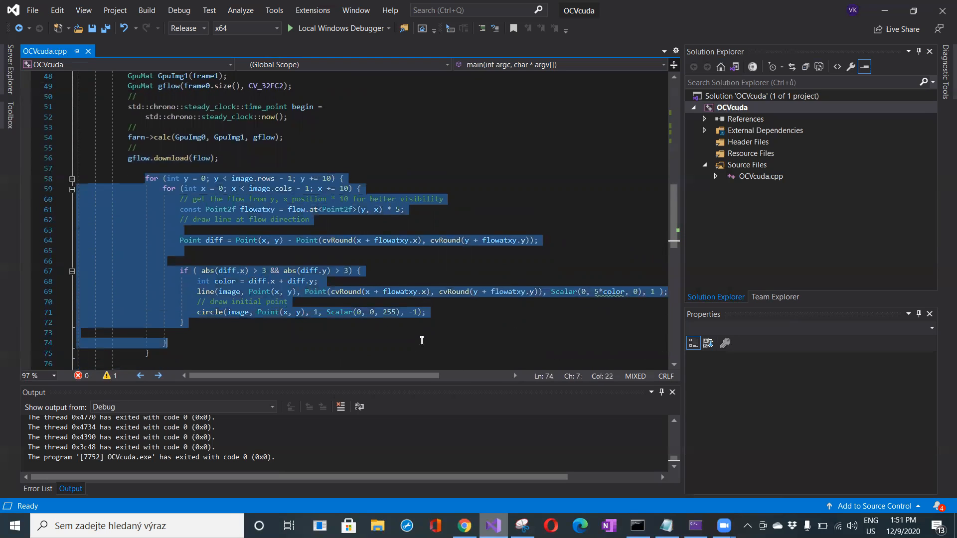
mouse_move(455, 460)
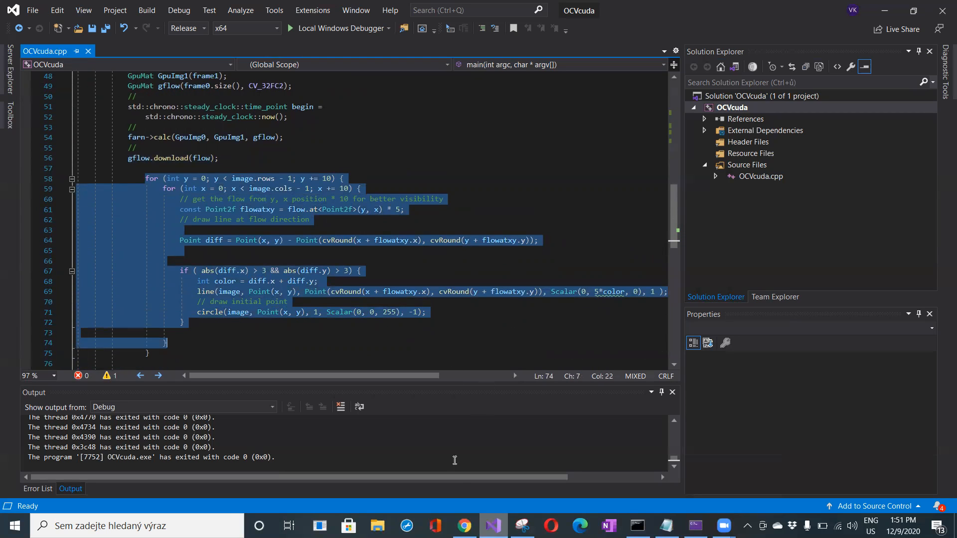
Return to the funvision tutorial post and scroll to its flow-drawing and display code.
click(463, 526)
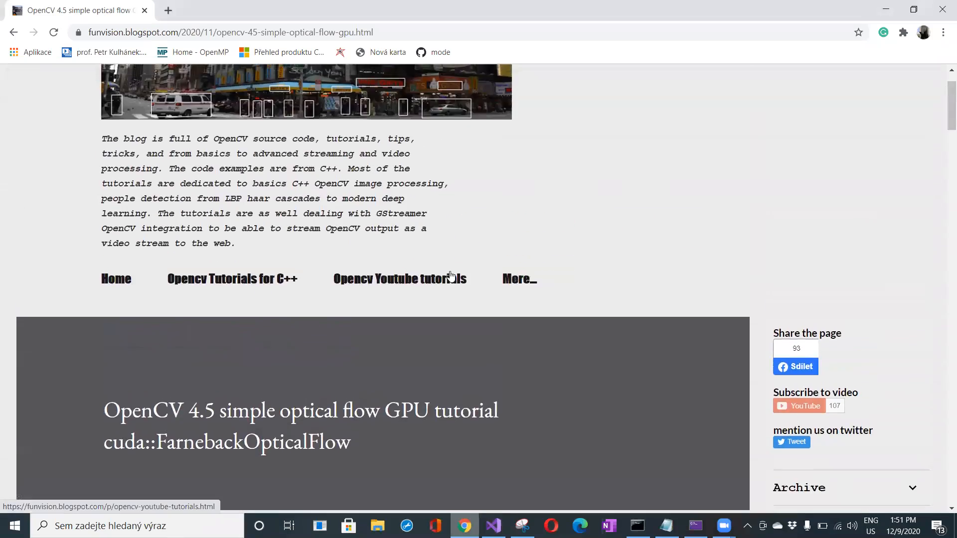
scroll(down, 3)
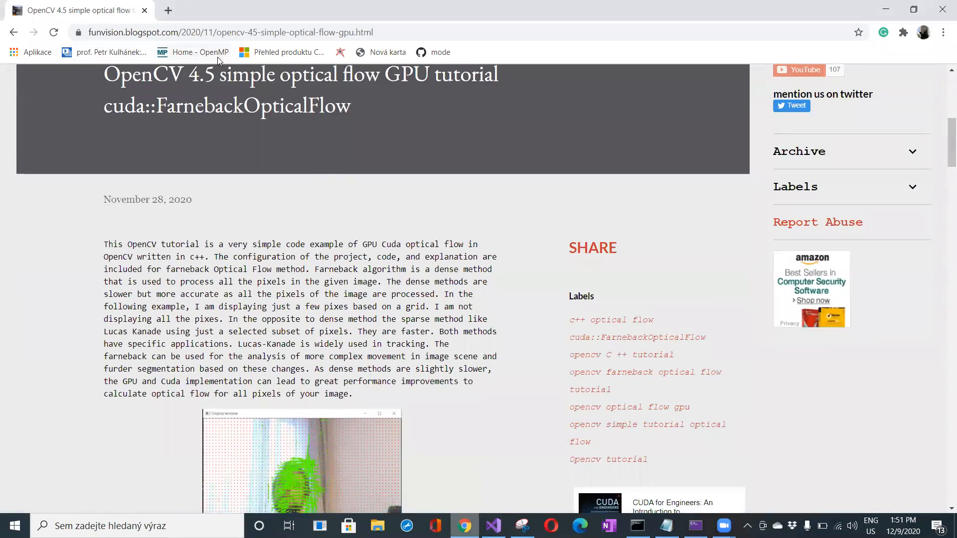
scroll(down, 3)
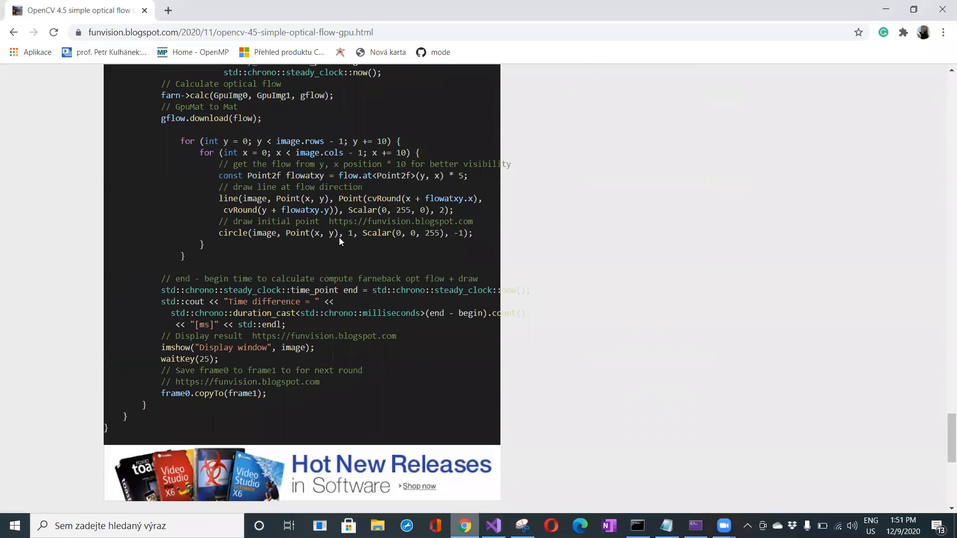